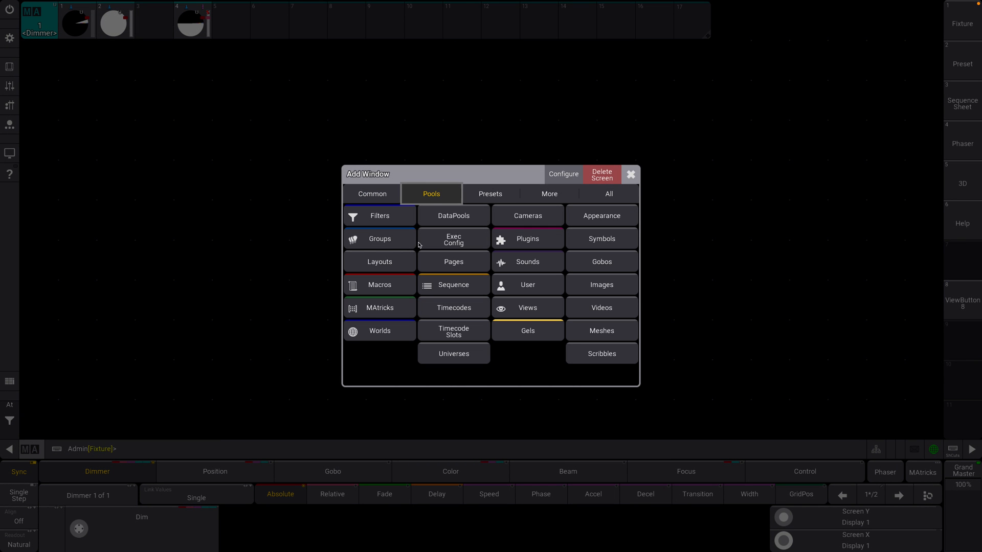
Add a Macros pool window from the Pools section of Add Window.
click(378, 284)
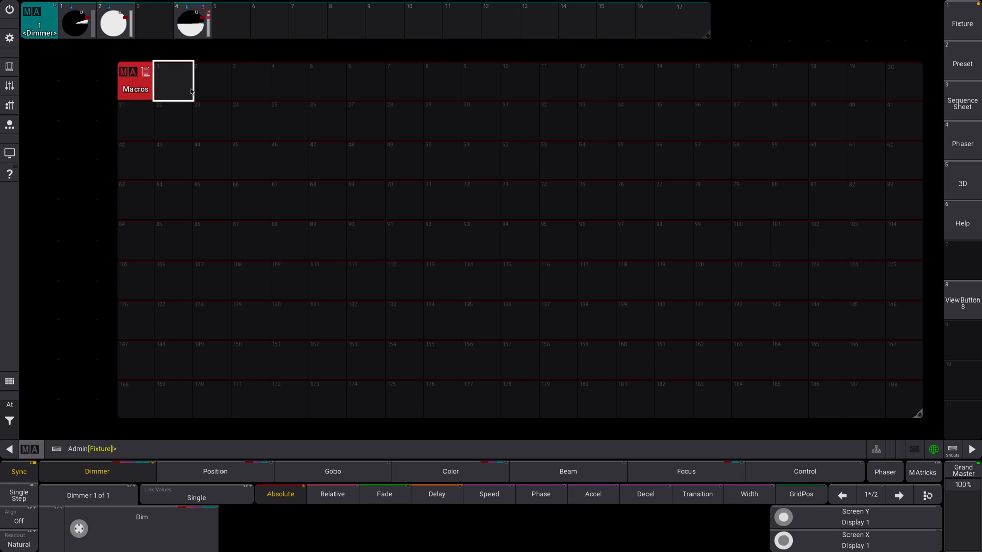
mouse_move(192, 91)
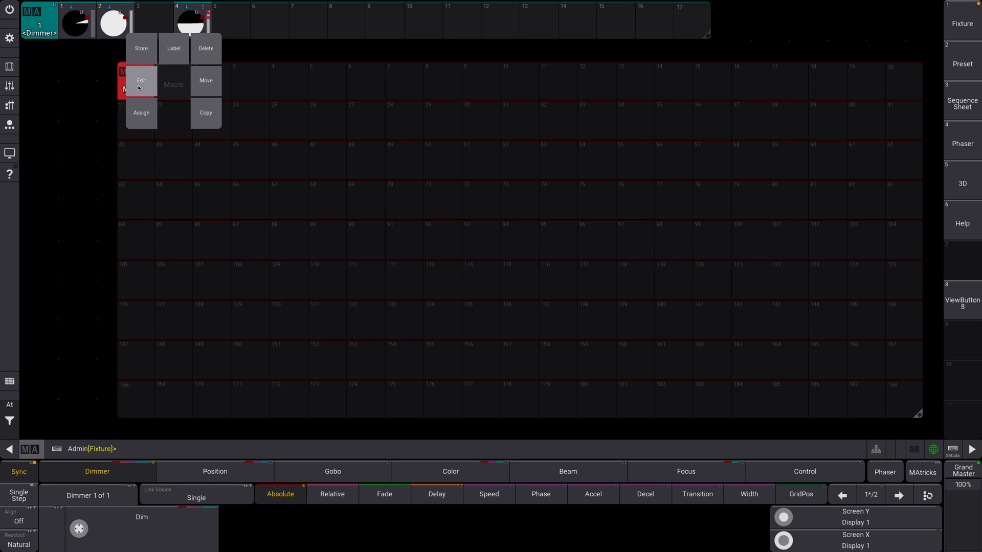
Edit macro 1 and insert a new line with the command 'Clear Clear Clear'.
click(141, 80)
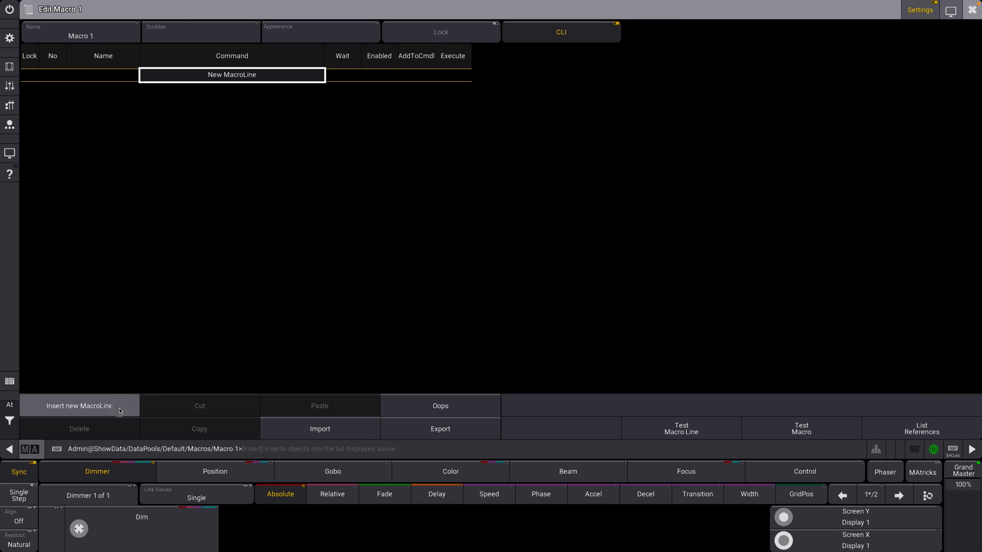
click(78, 406)
text(FULL)
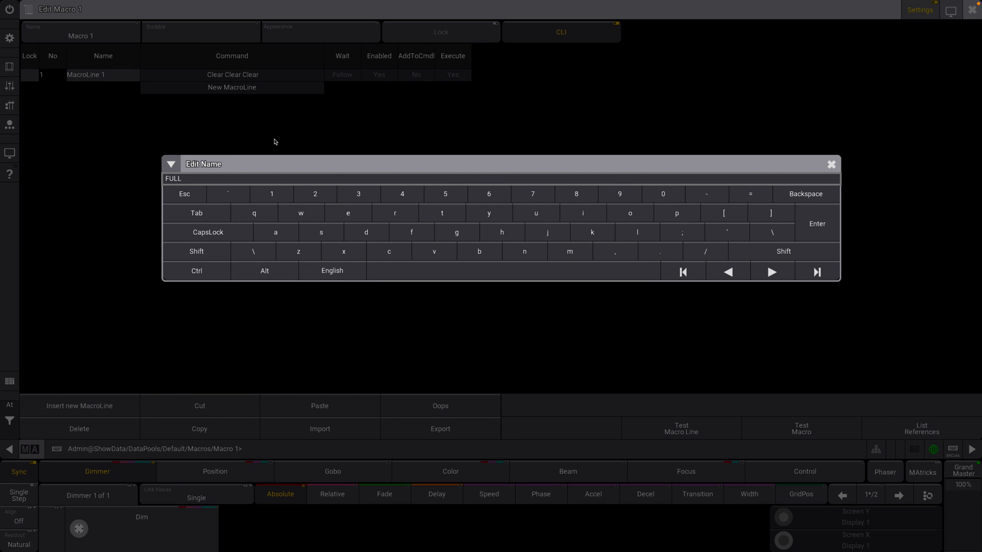
text(CLEAR)
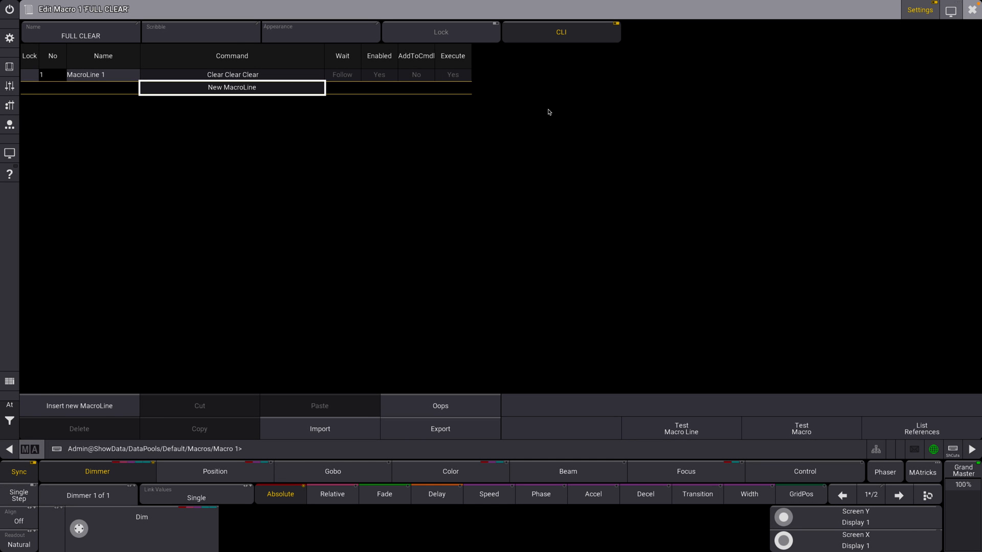
mouse_move(348, 80)
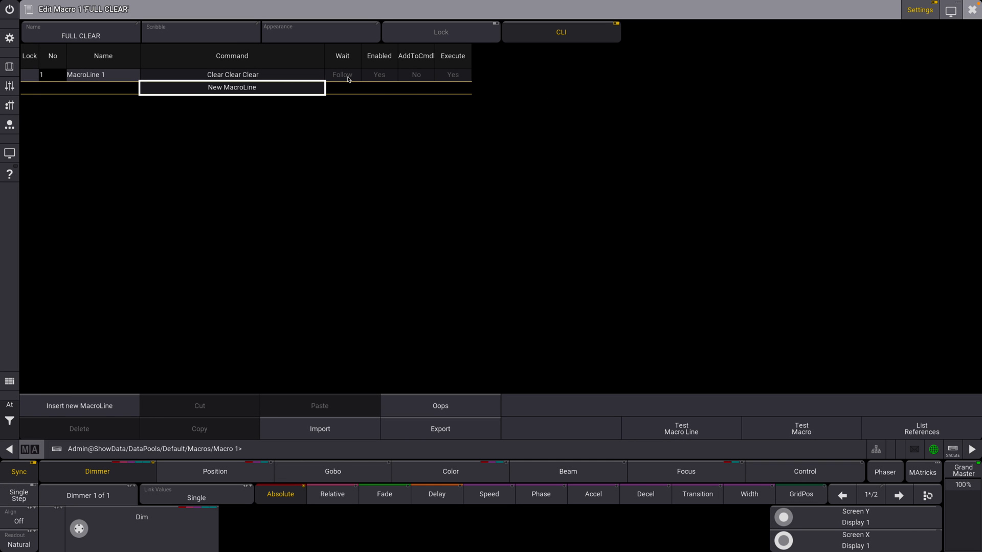
mouse_move(405, 85)
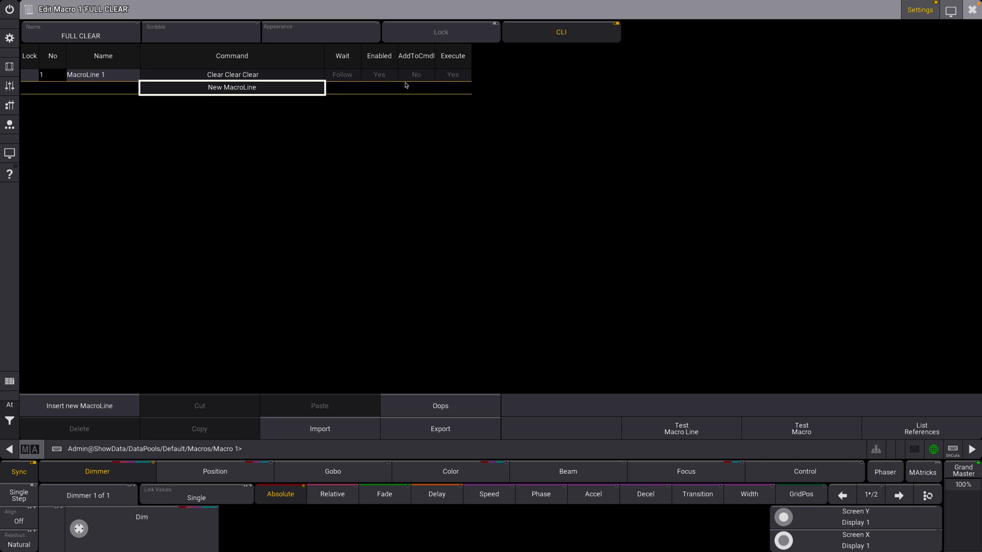
mouse_move(421, 80)
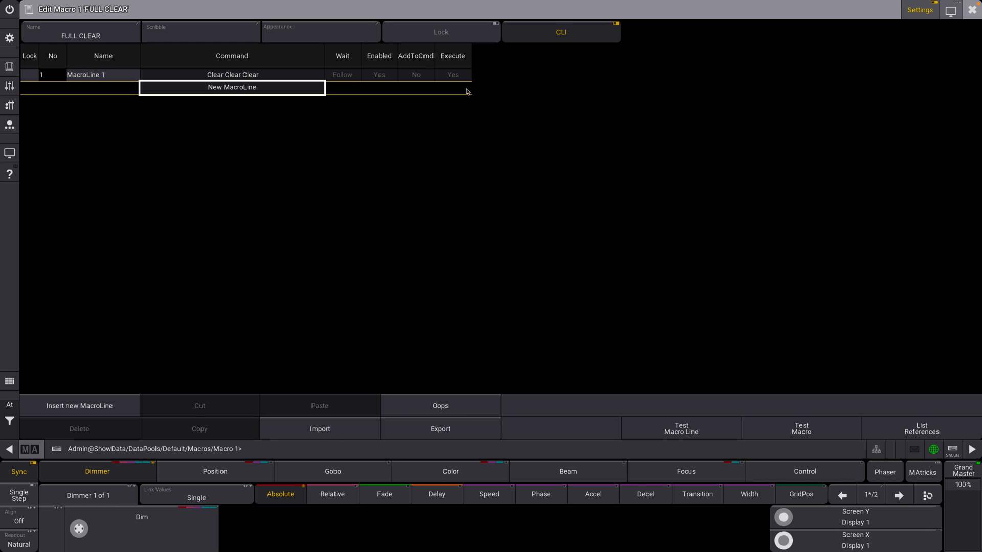
mouse_move(979, 35)
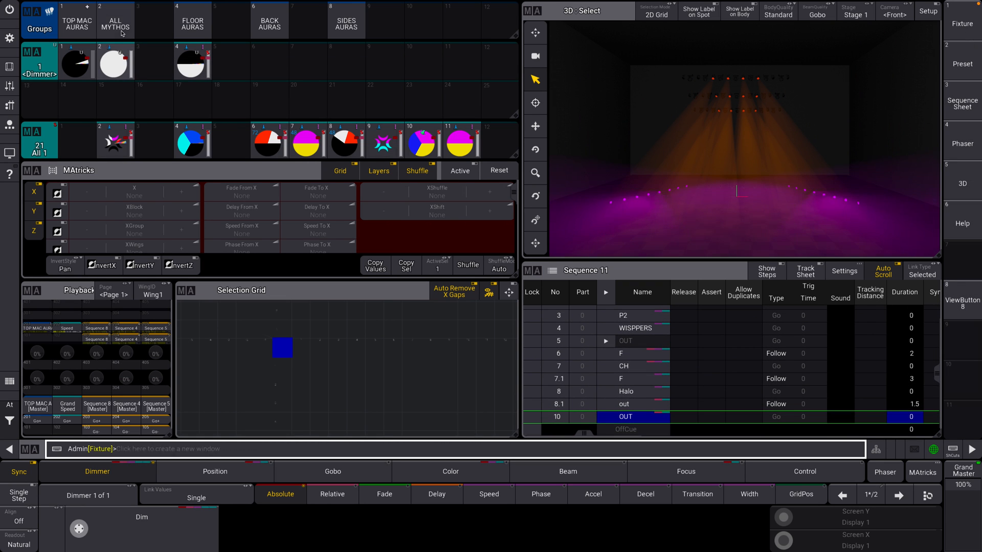
Place a Macros pool window on the main show screen showing FULL CLEAR.
click(192, 18)
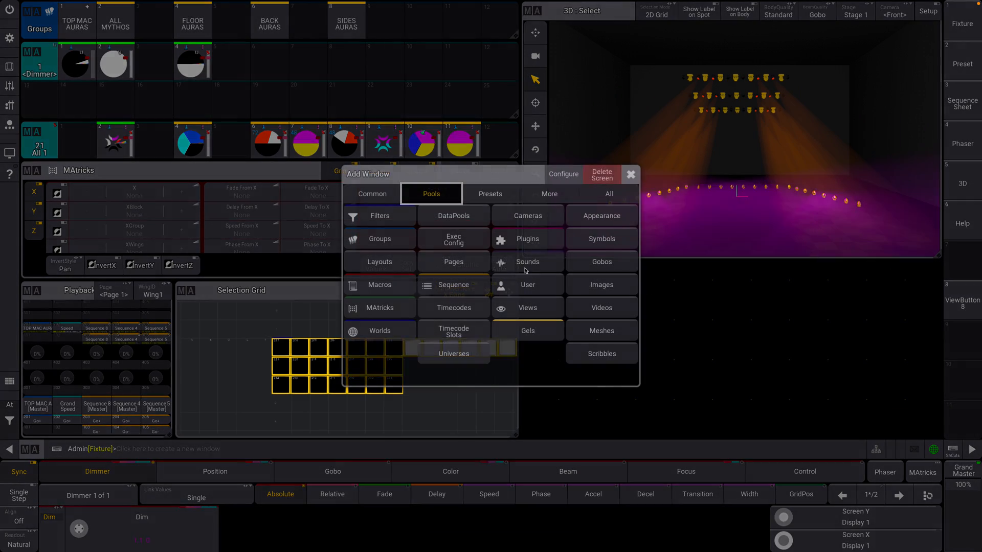
click(630, 174)
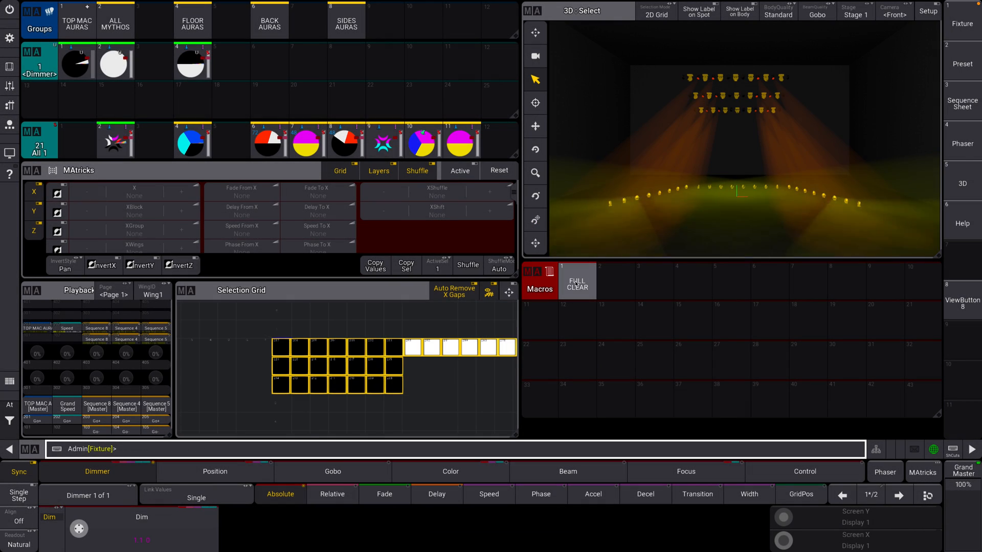
click(576, 280)
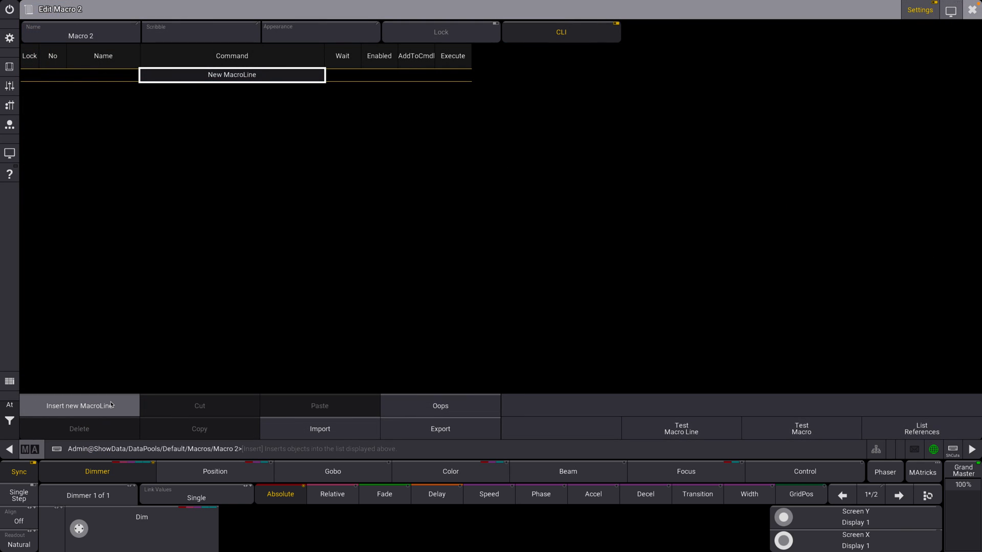
Insert macro 2's first line: 'Delete World 999/NoConfirm'.
click(79, 406)
text(Delete)
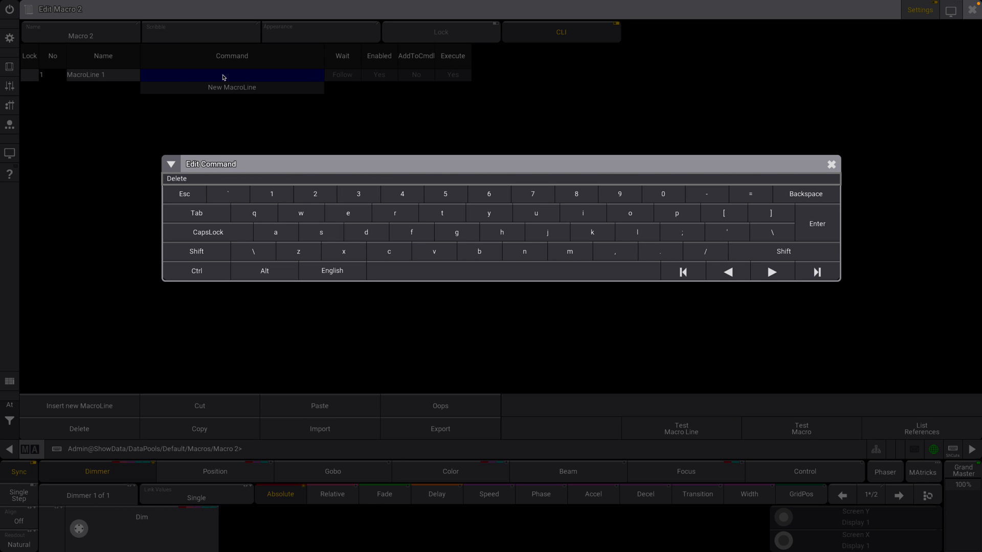
text(Wor)
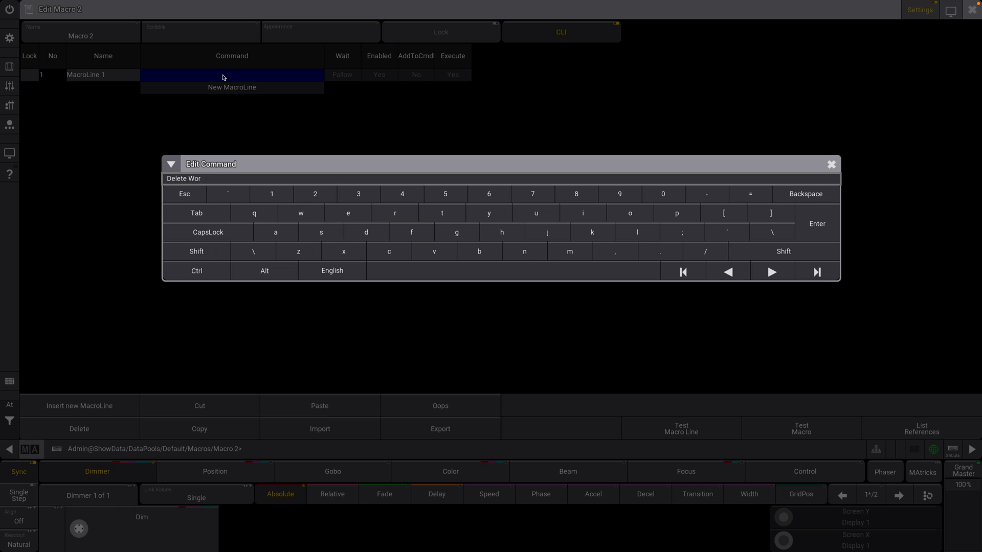
text(ld)
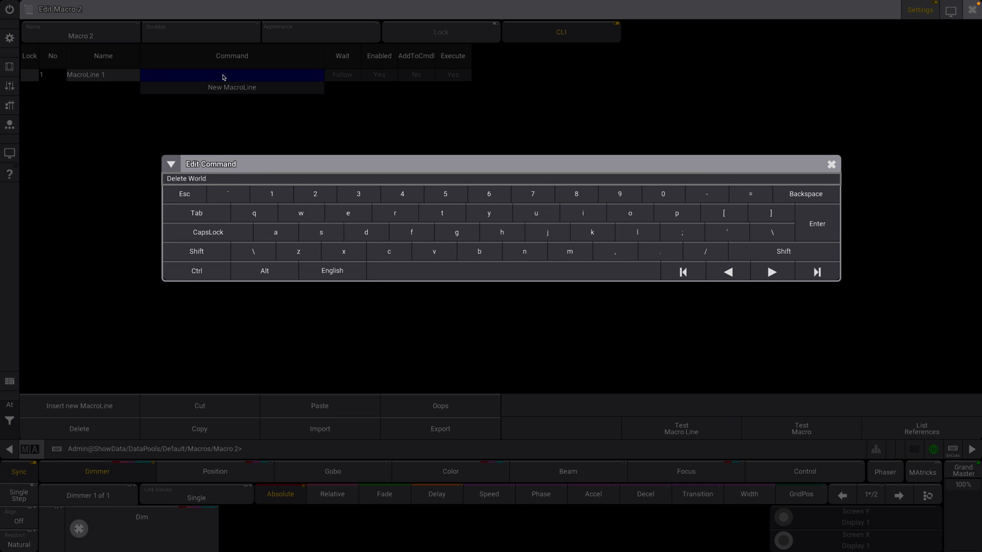
text(999)
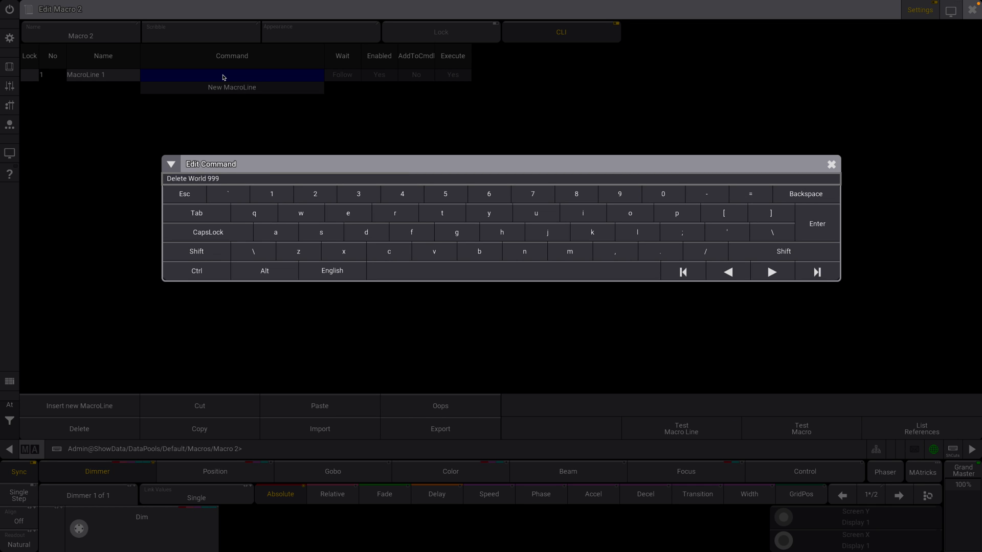
text(/NoConf)
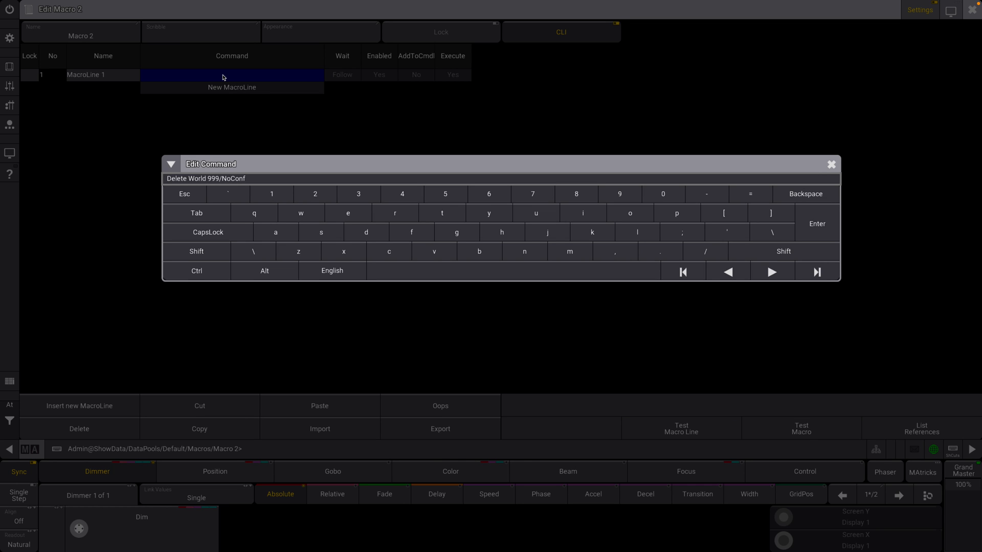
text(irm)
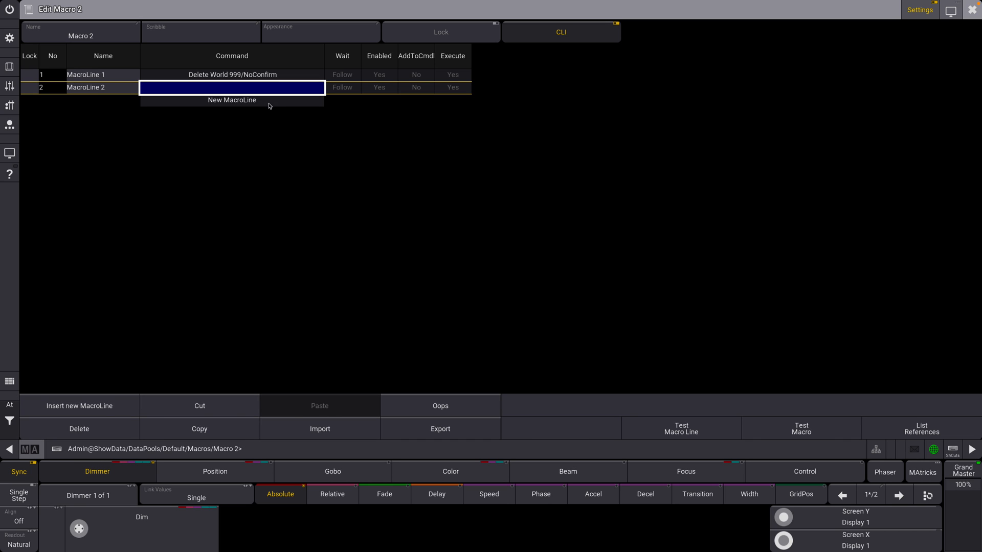
Add the lines 'Store World 999' and 'World 999' to macro 2.
double_click(232, 88)
text(Store)
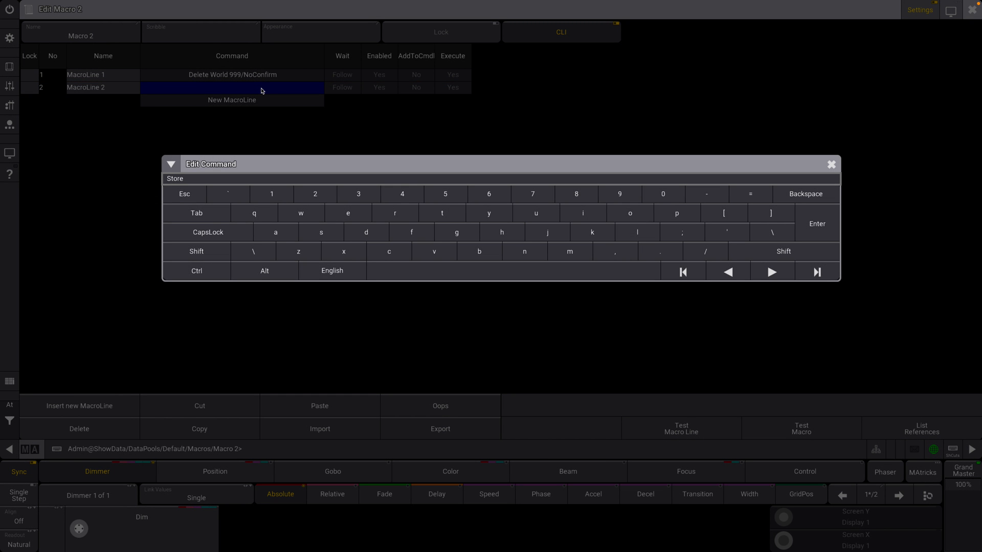
text(World 999)
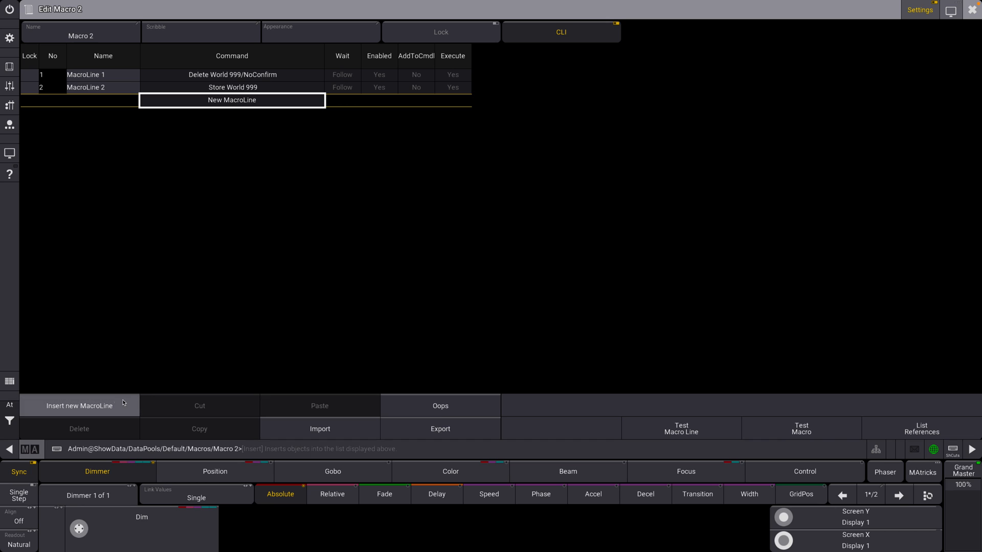
click(231, 100)
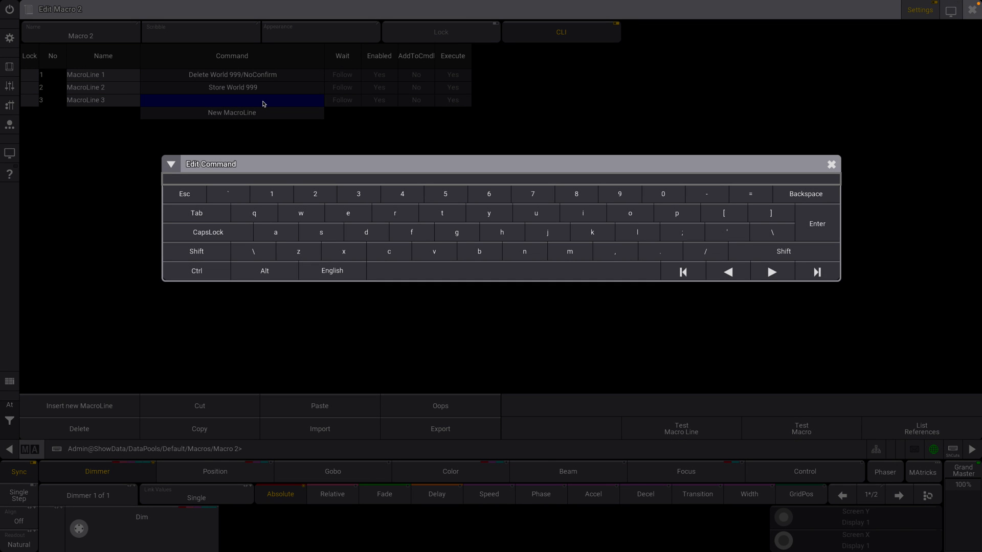
text(World 999)
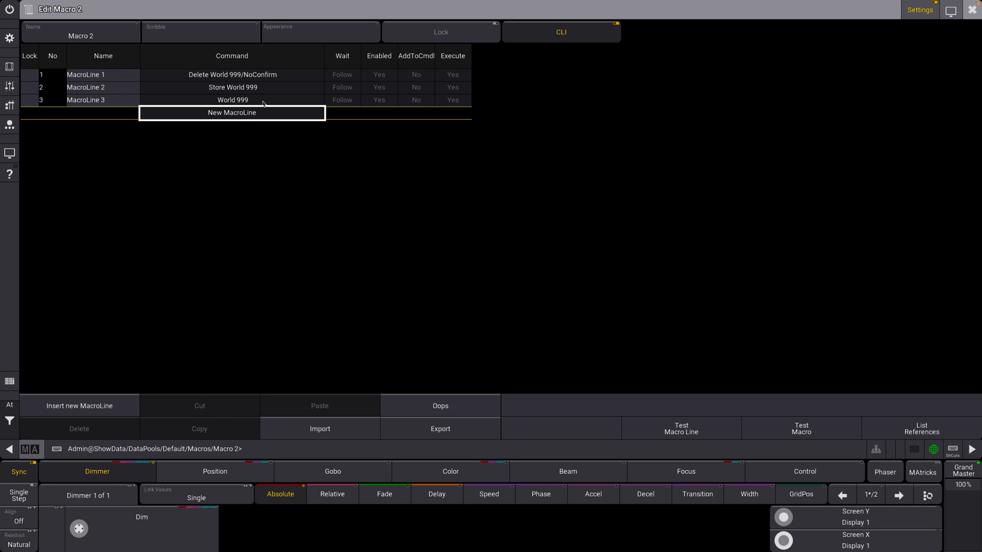
mouse_move(281, 99)
text(W)
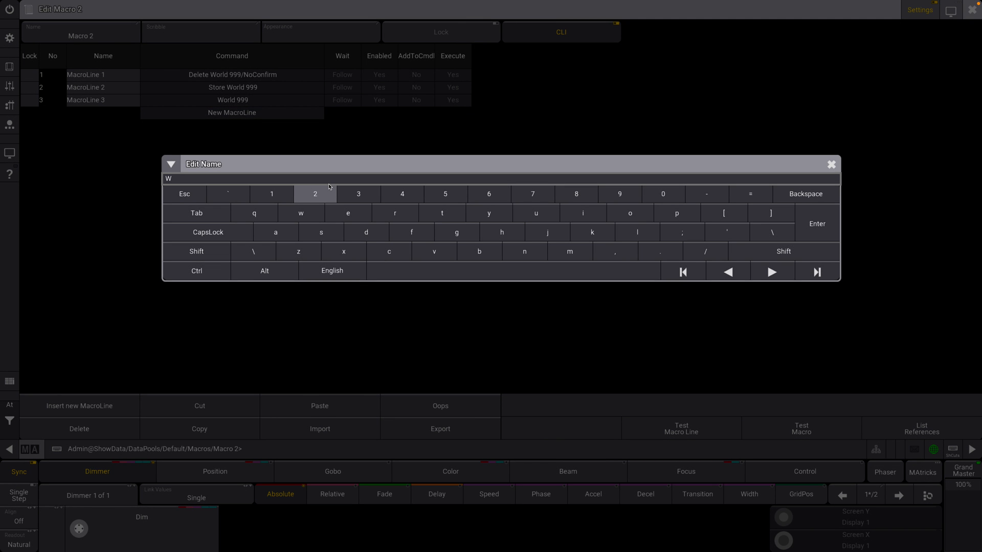
Name macro 2 'World is Selection' and close the editor.
text(orld is)
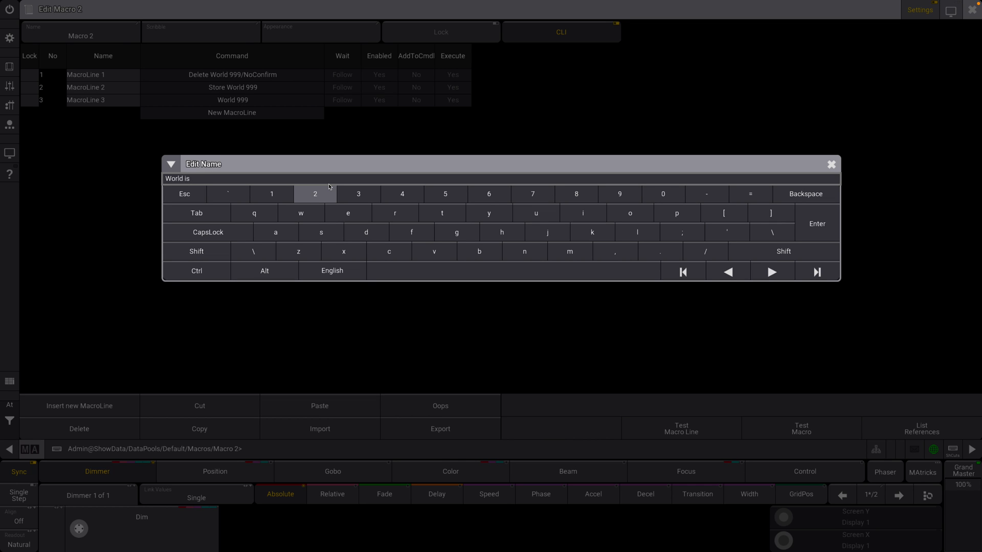
text(Selection)
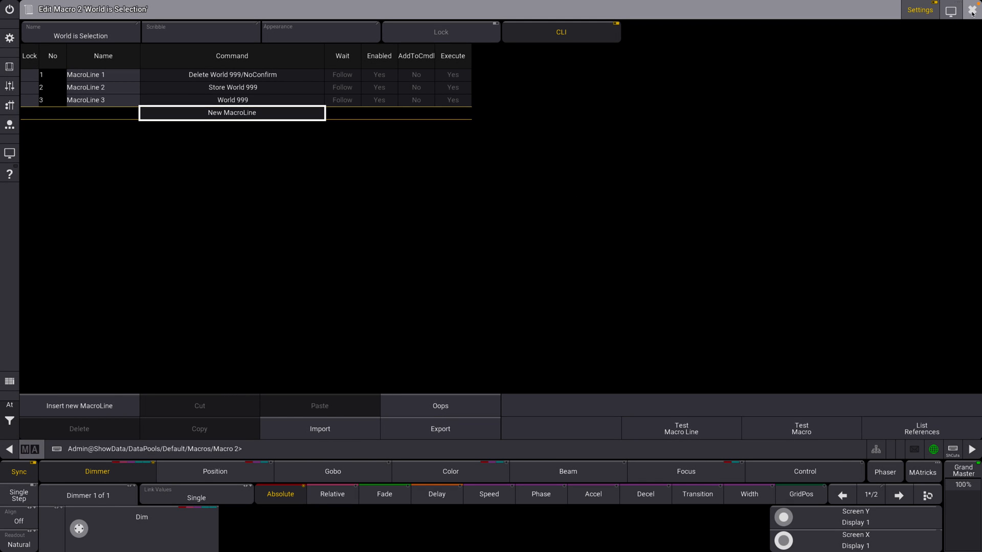
click(973, 10)
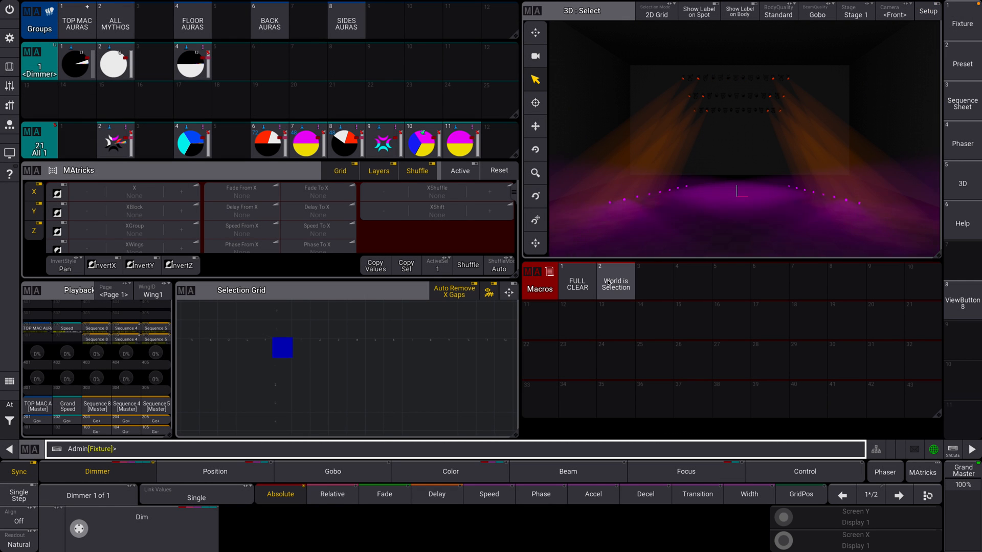
Test the macros: select the ALL MYTHOS group and run World is Selection on it.
click(614, 283)
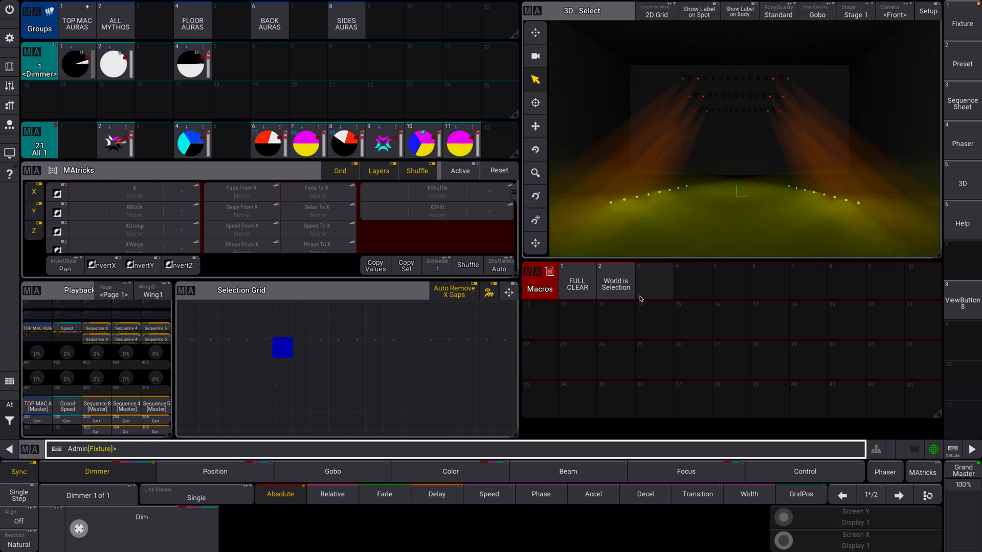
click(615, 283)
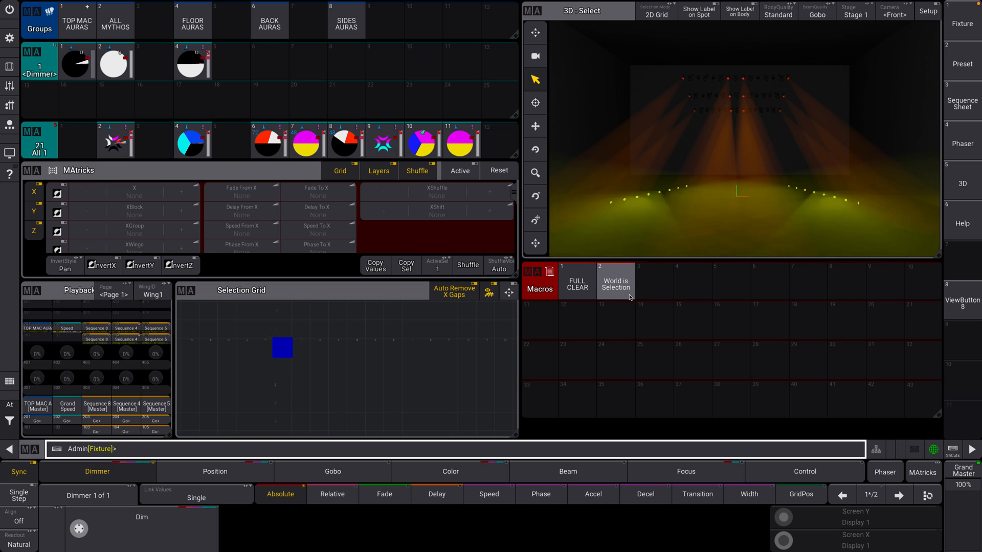
click(575, 280)
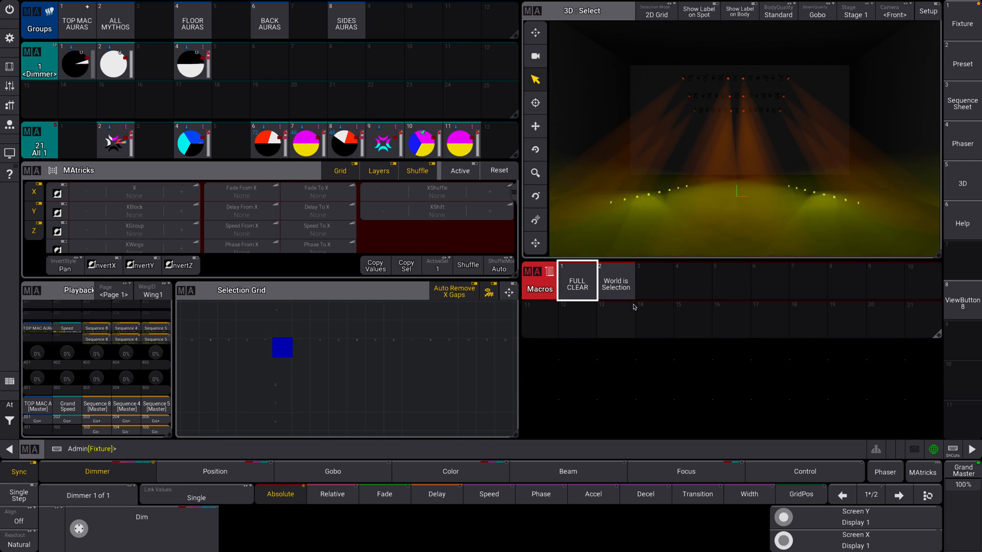
click(115, 19)
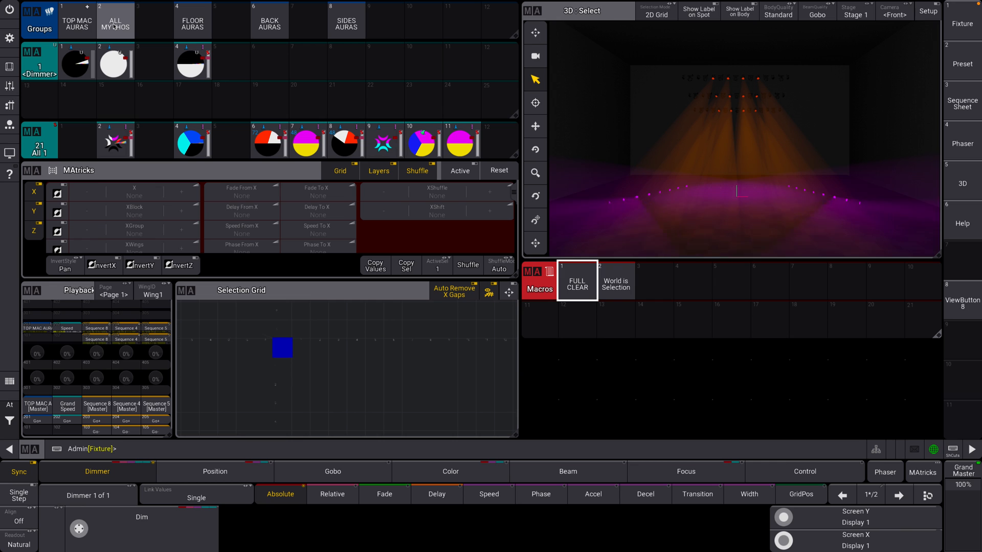
click(115, 20)
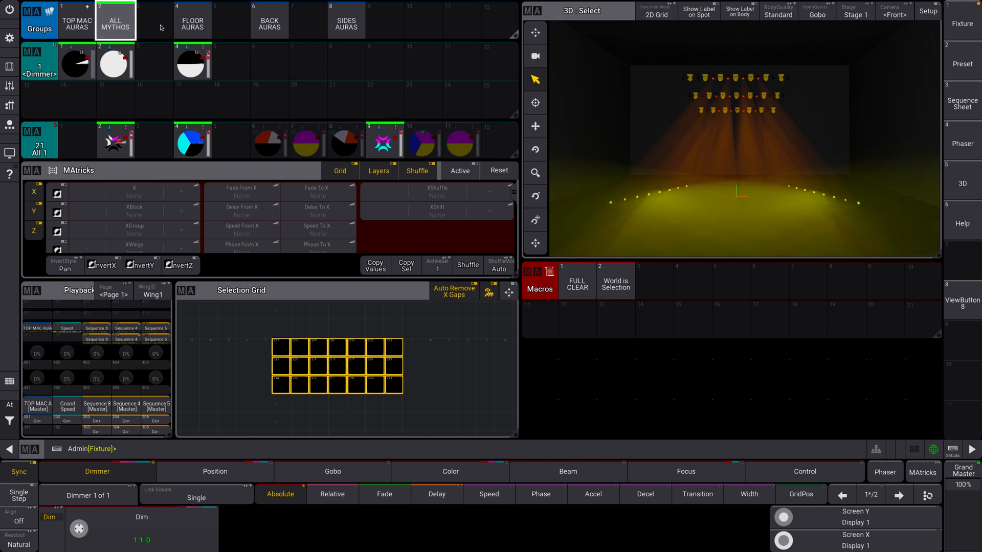
click(191, 20)
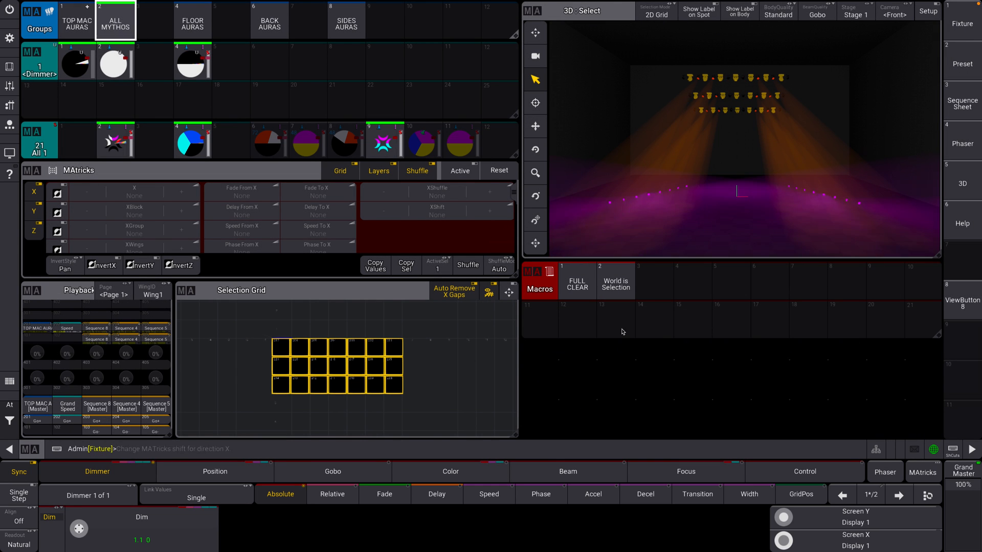
click(616, 284)
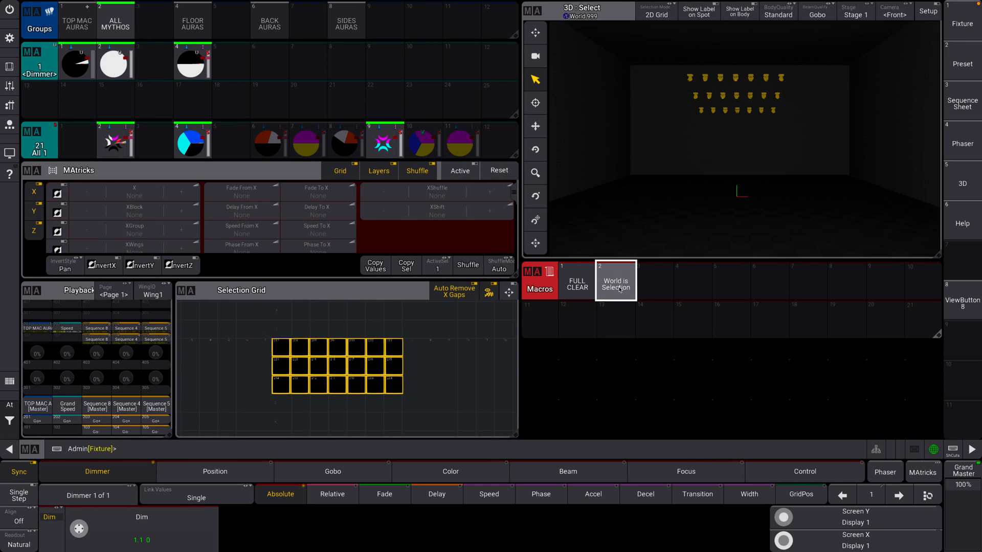
click(615, 284)
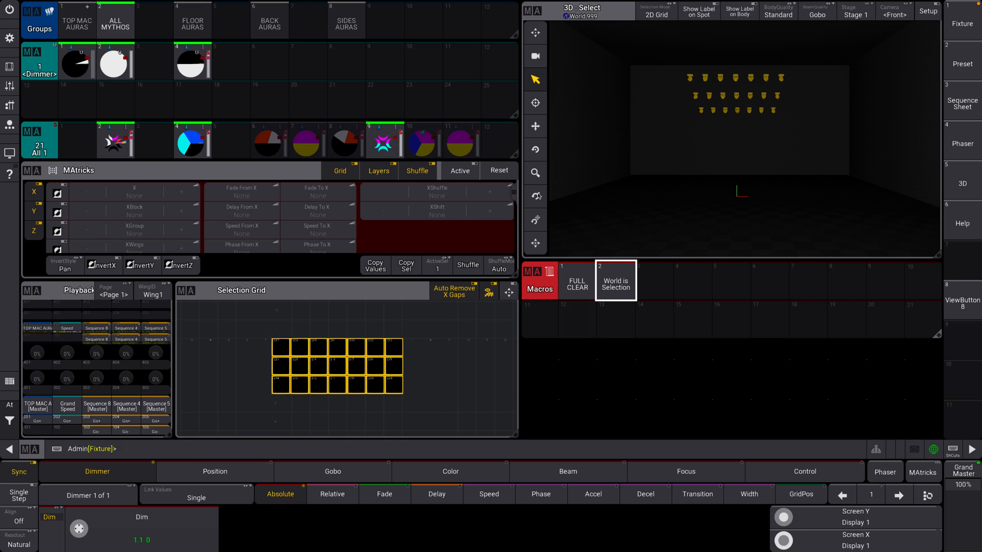
mouse_move(567, 24)
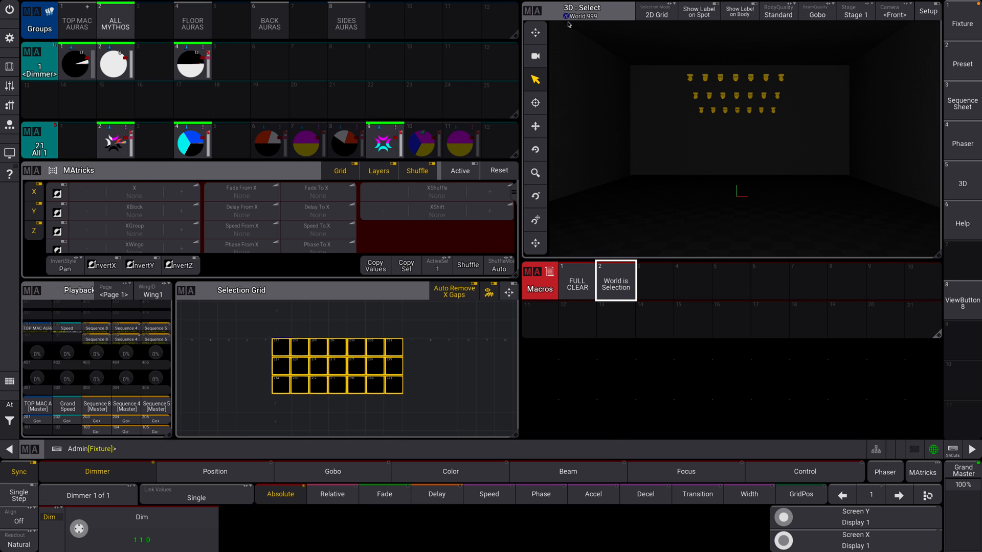
mouse_move(592, 23)
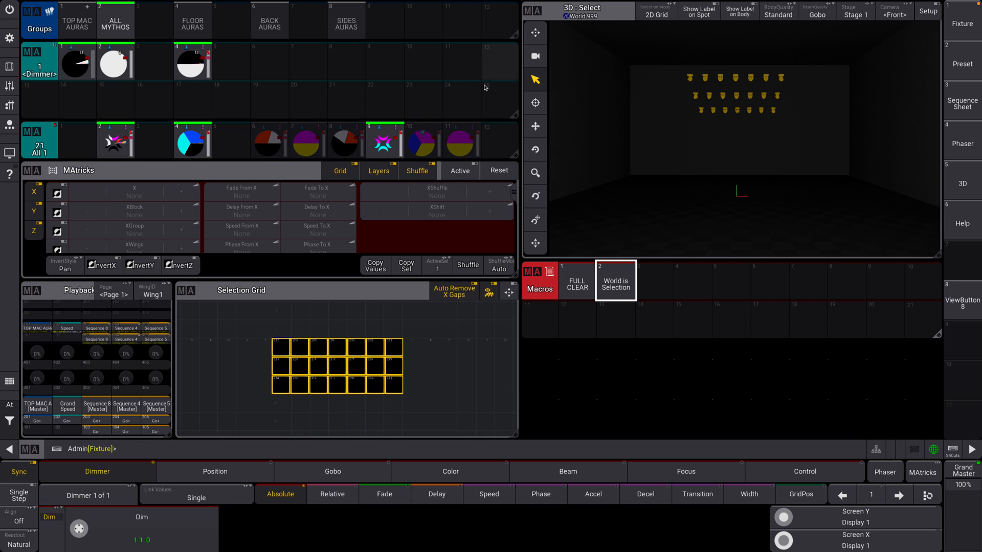
mouse_move(618, 313)
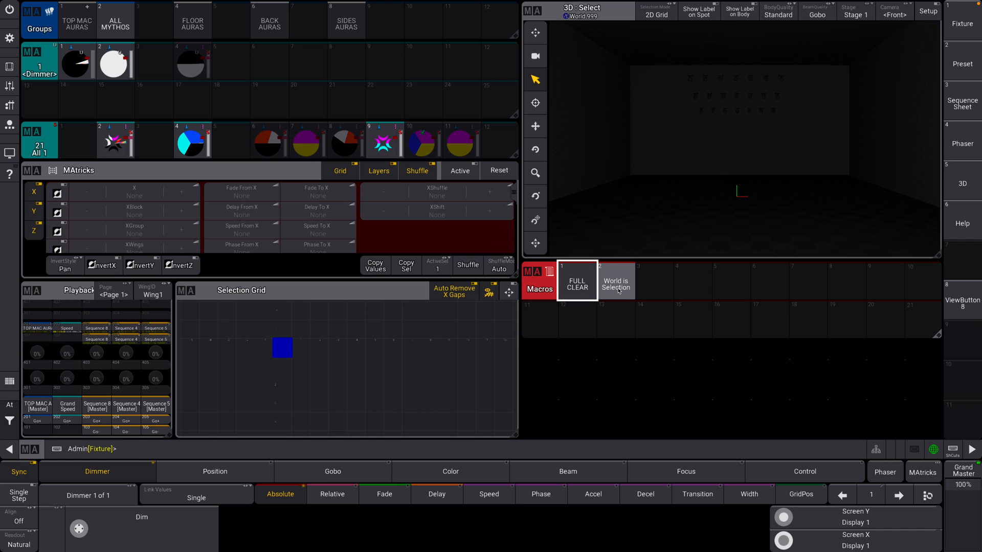
Rerun World is Selection after clearing, then open empty macro slot 3 for editing.
click(615, 283)
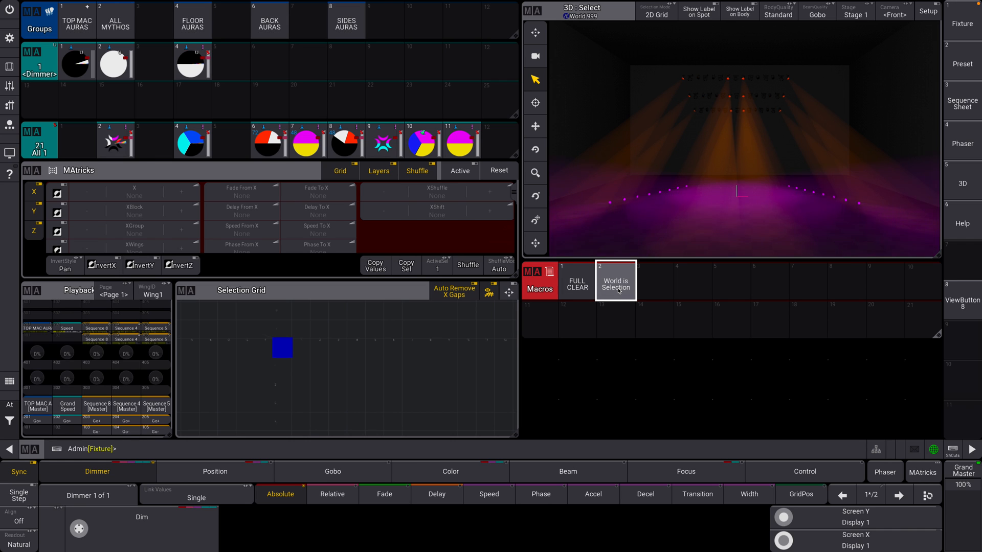
click(615, 283)
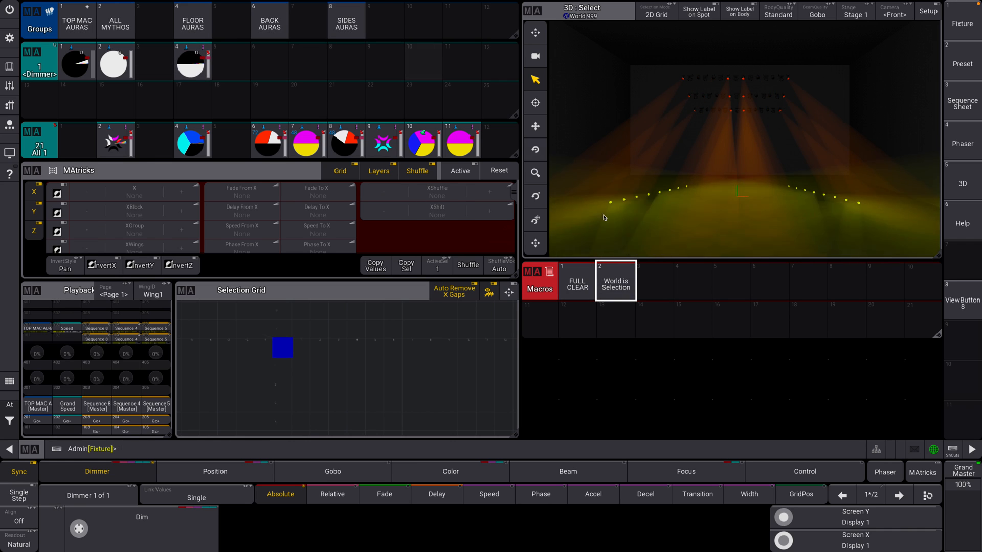
click(615, 283)
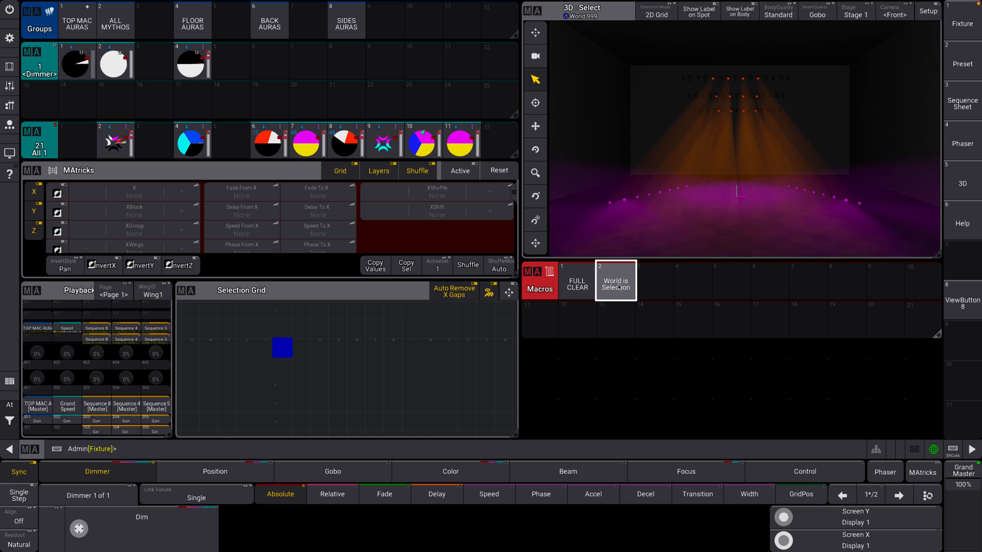
click(614, 283)
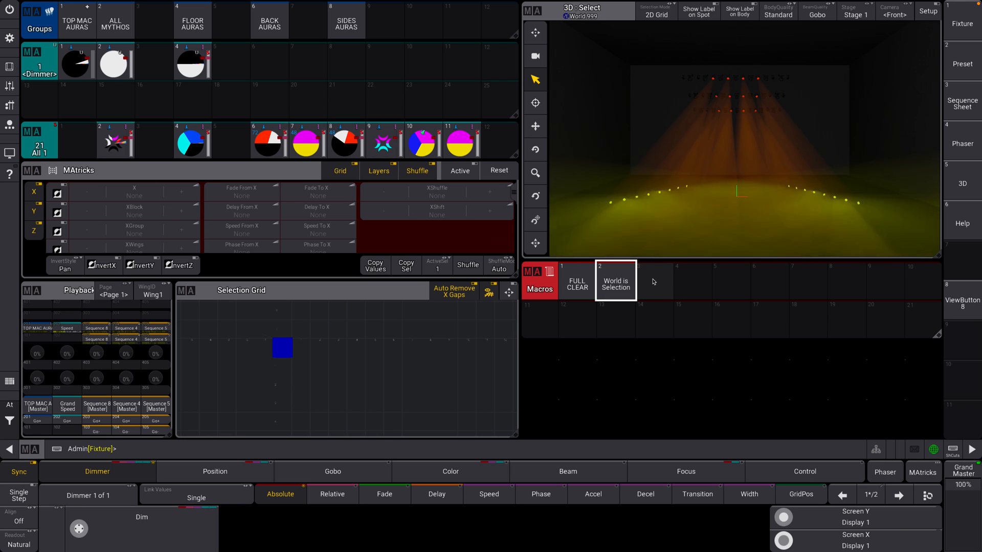
right_click(615, 281)
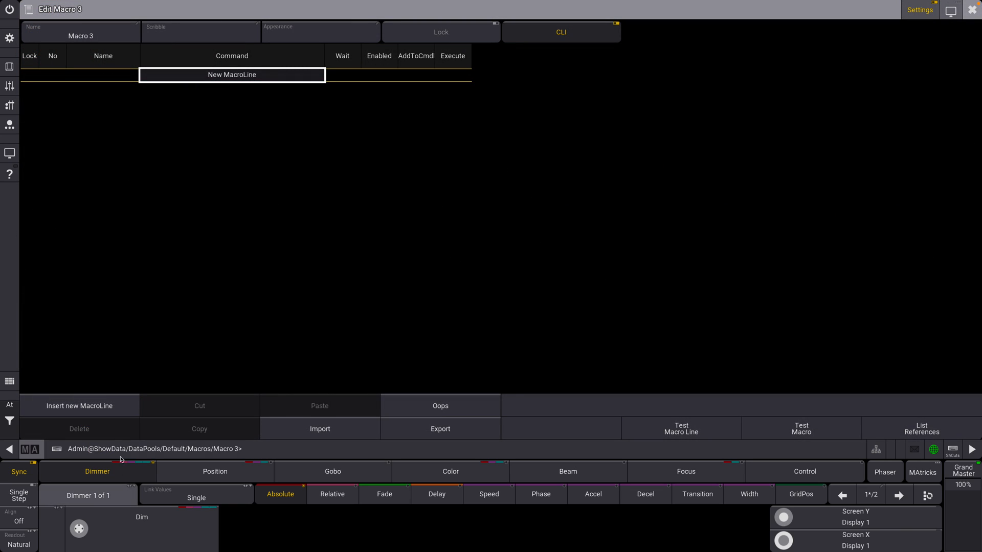
Insert a line with the command 'Block Sequence (Sequence #) Cue (Cue #)'.
click(79, 406)
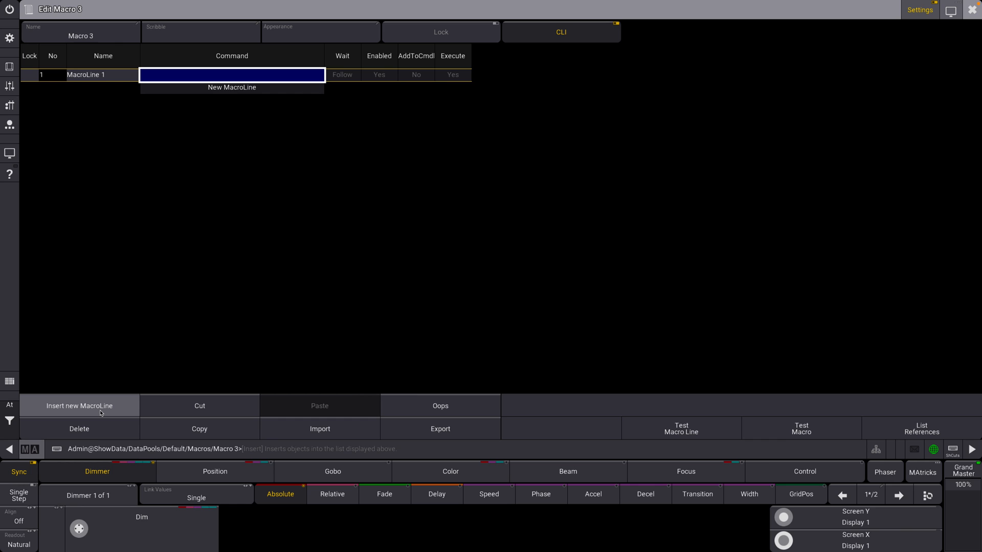
click(232, 75)
text(Block Sequence)
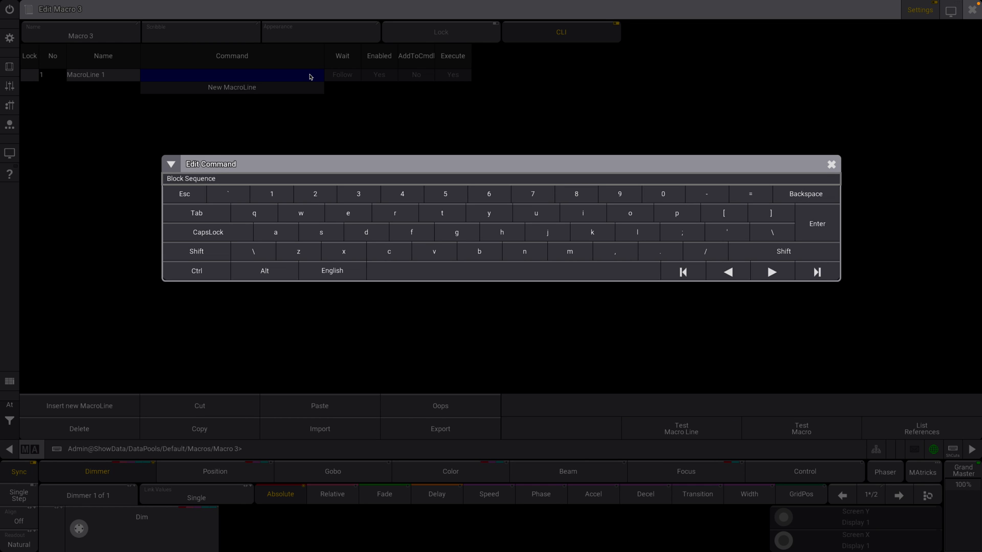
click(320, 232)
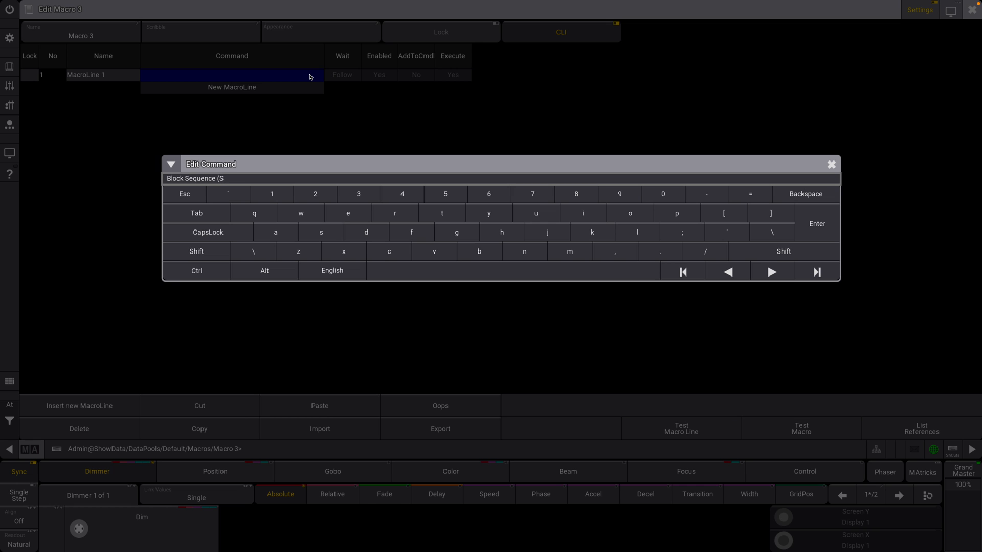
click(347, 213)
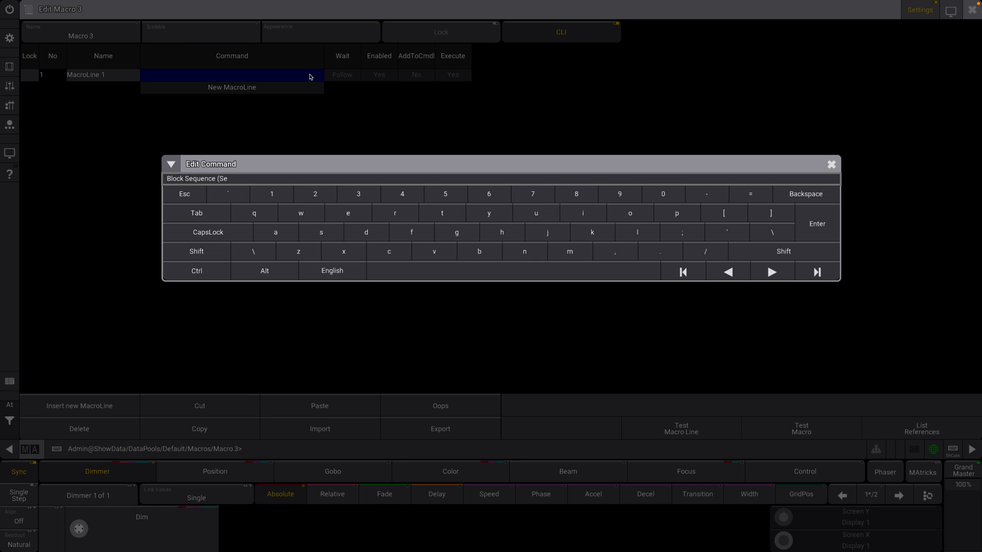
text(quence #) Cue (Cue #))
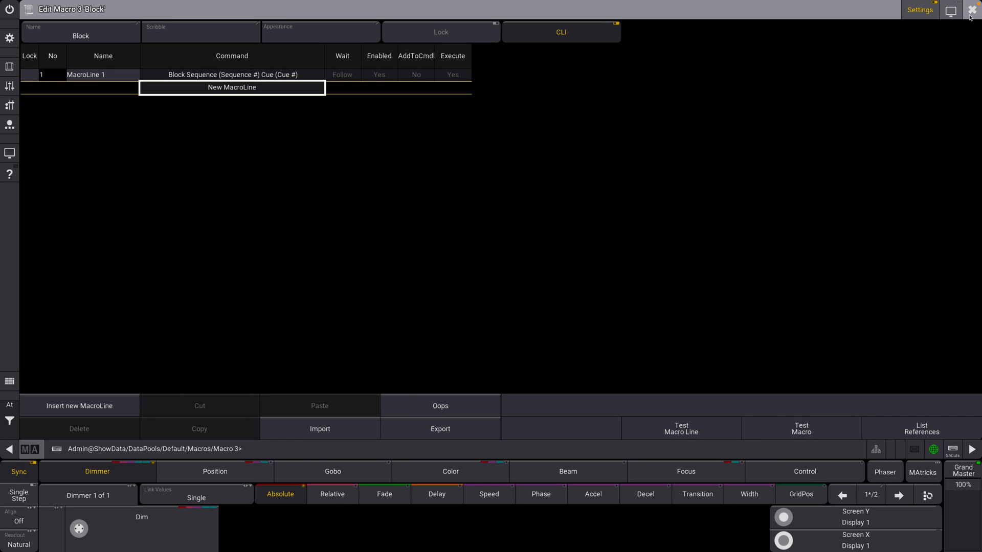
mouse_move(869, 38)
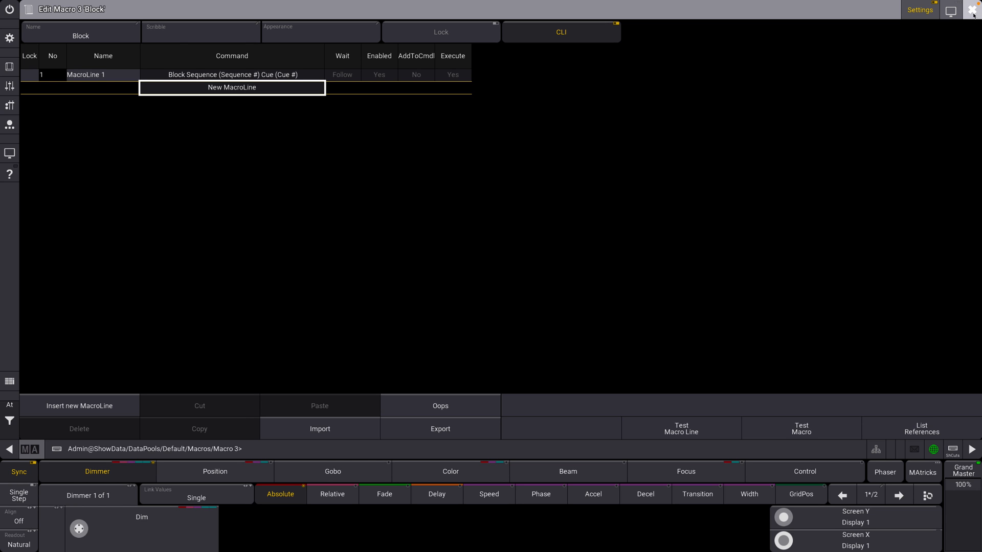
Close the Block editor, change Selection Grid to Playback, and add a Sequence window.
click(973, 11)
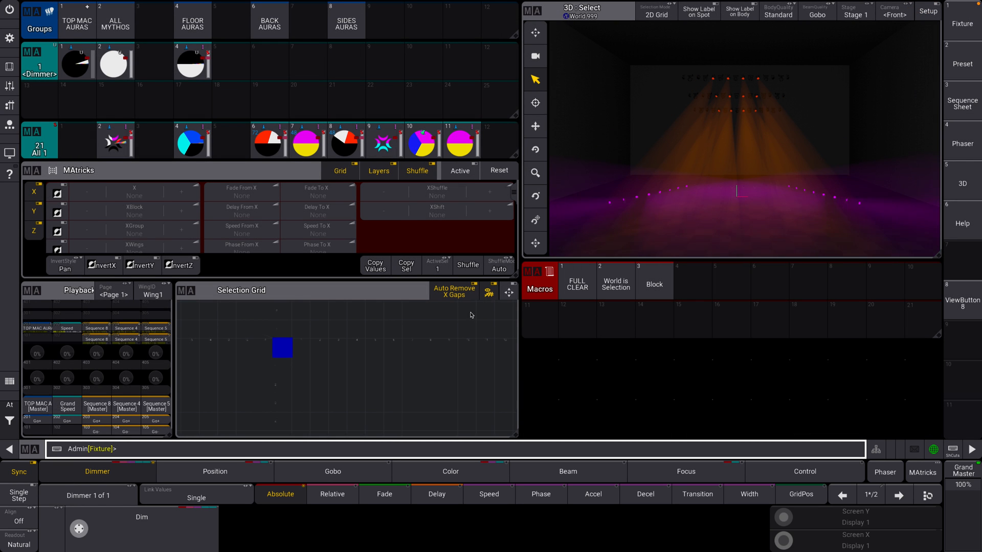
click(576, 280)
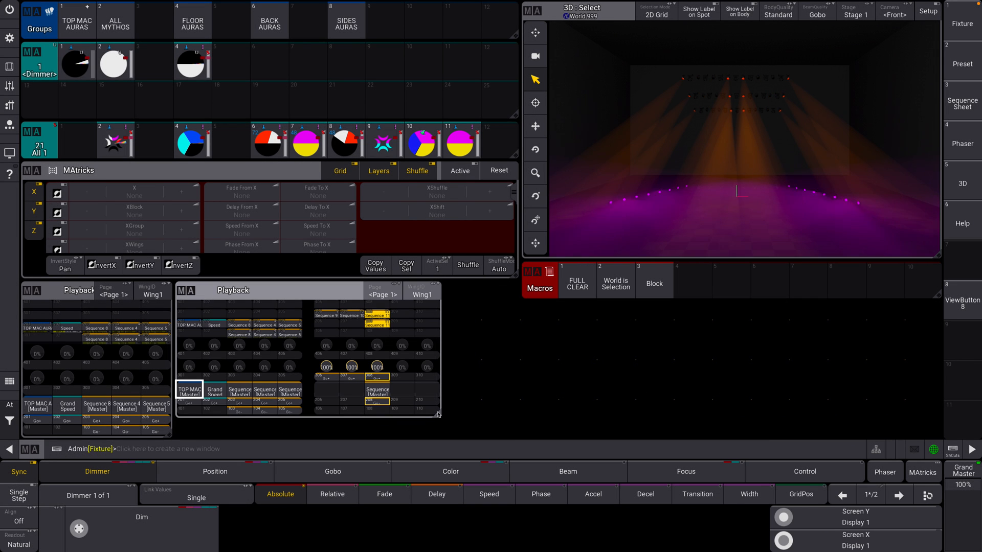
click(157, 449)
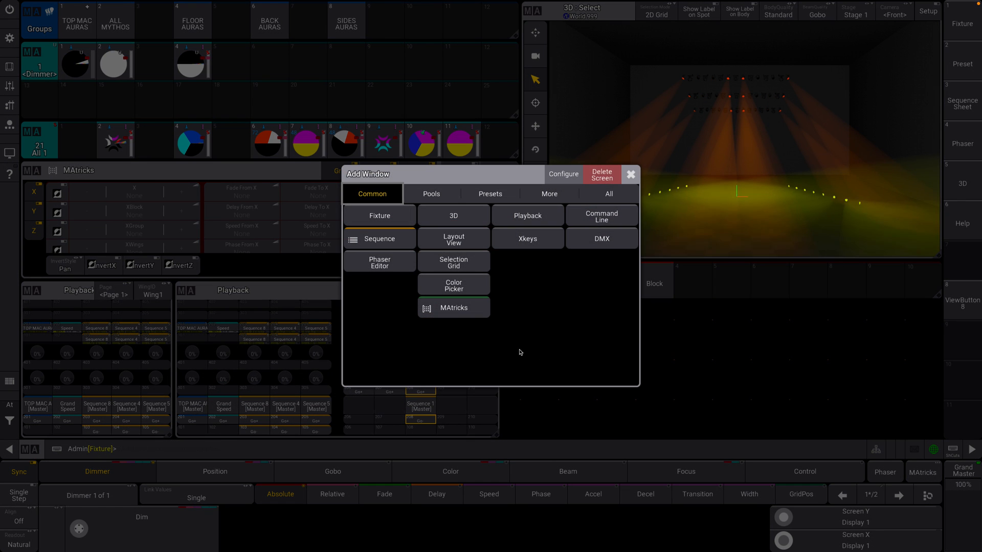
click(630, 174)
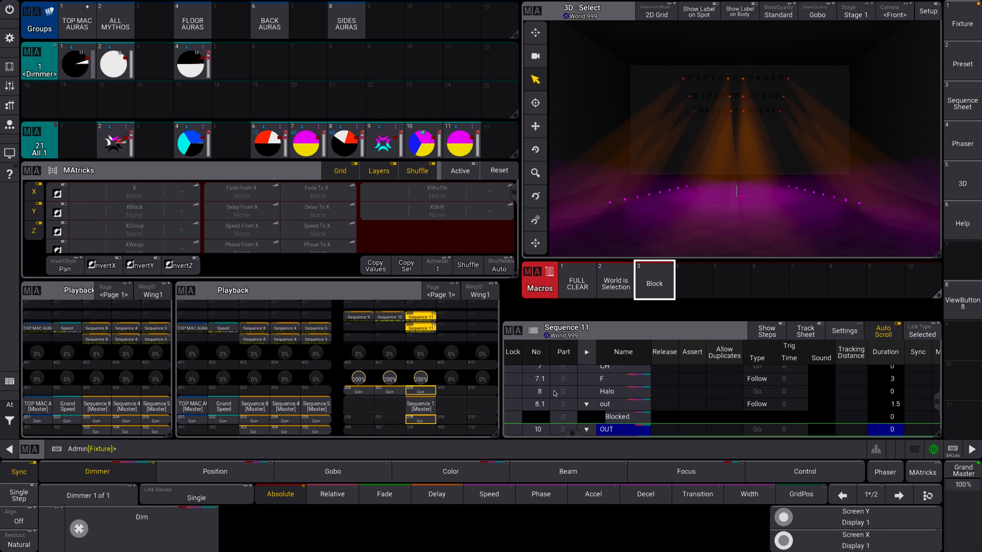
Scroll the Sequence 11 cue list and run the Block macro to block cues 8.1 and 10.
scroll(down, 3)
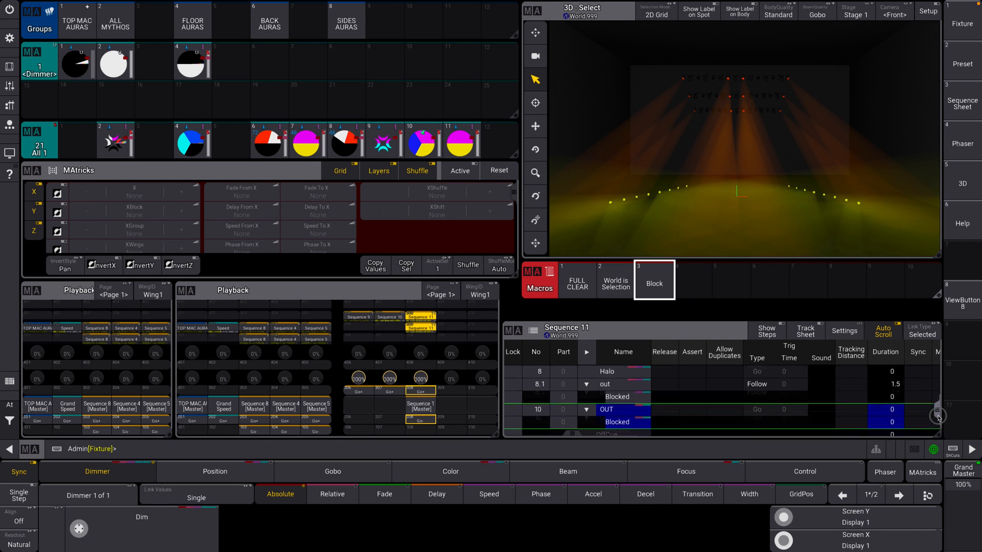
scroll(down, 3)
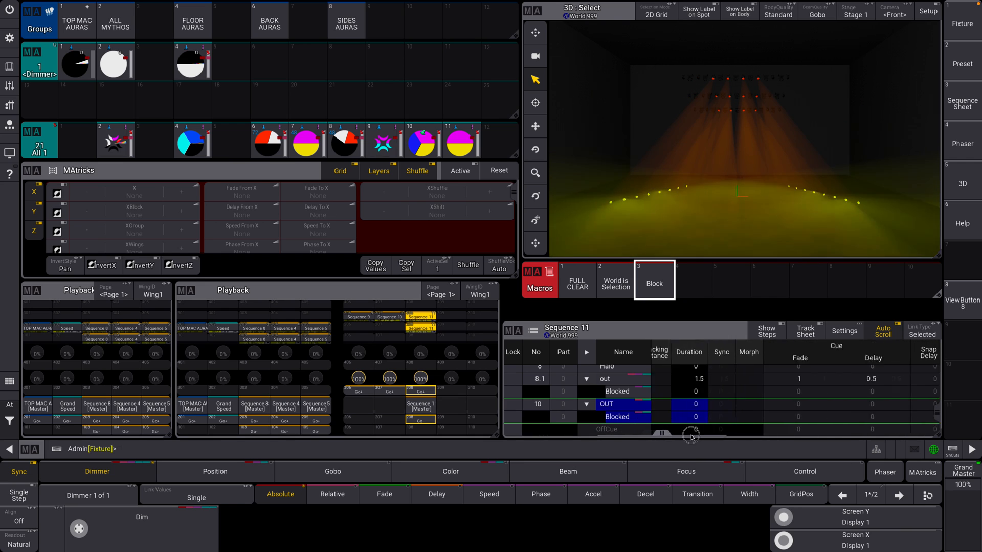
scroll(right, 3)
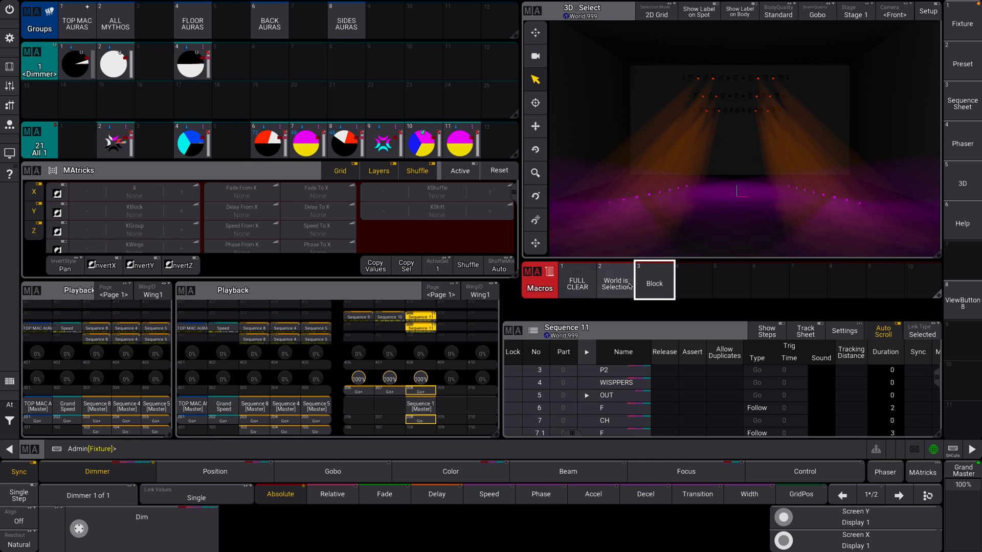
click(654, 281)
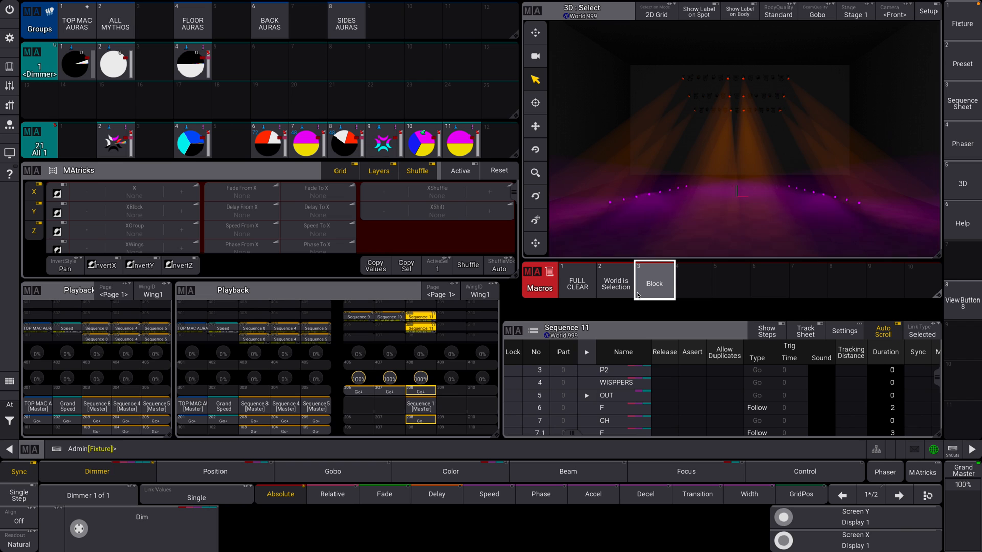
click(615, 280)
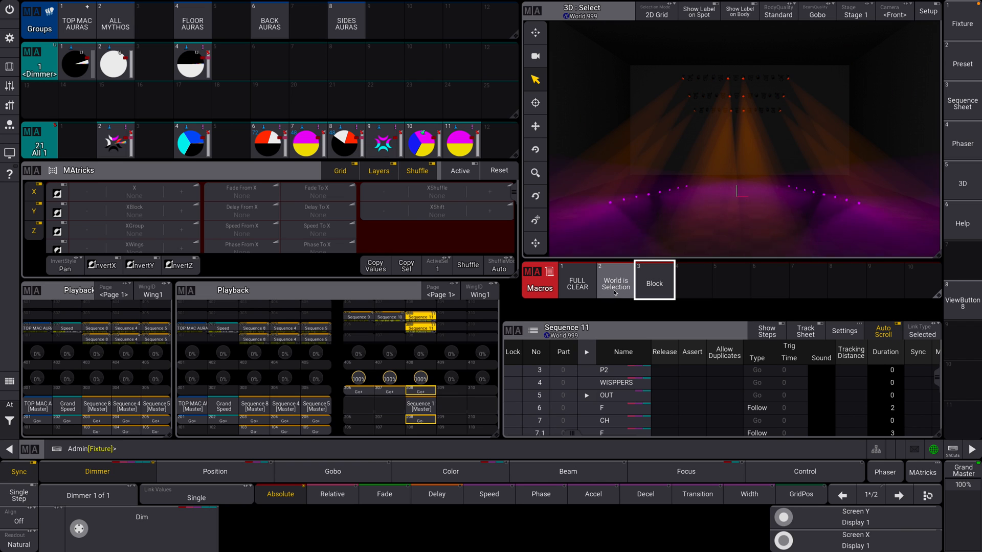
click(614, 281)
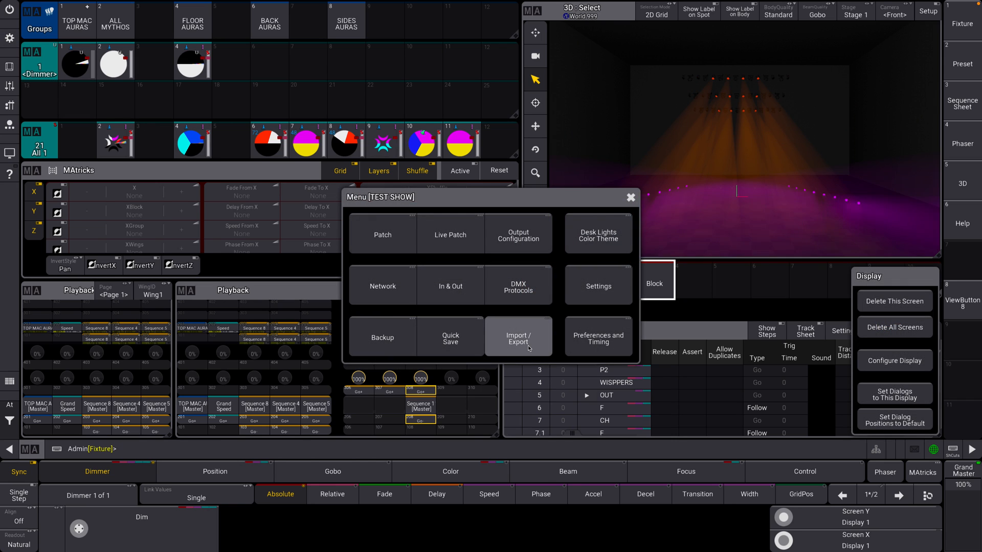
Open Import/Export from the menu and cycle the object type to Macros.
click(517, 336)
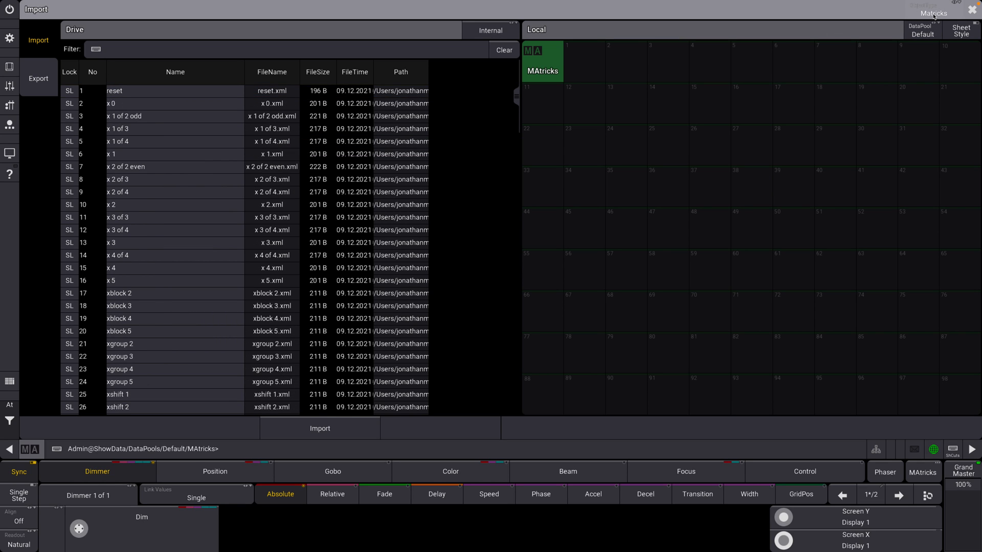
click(934, 12)
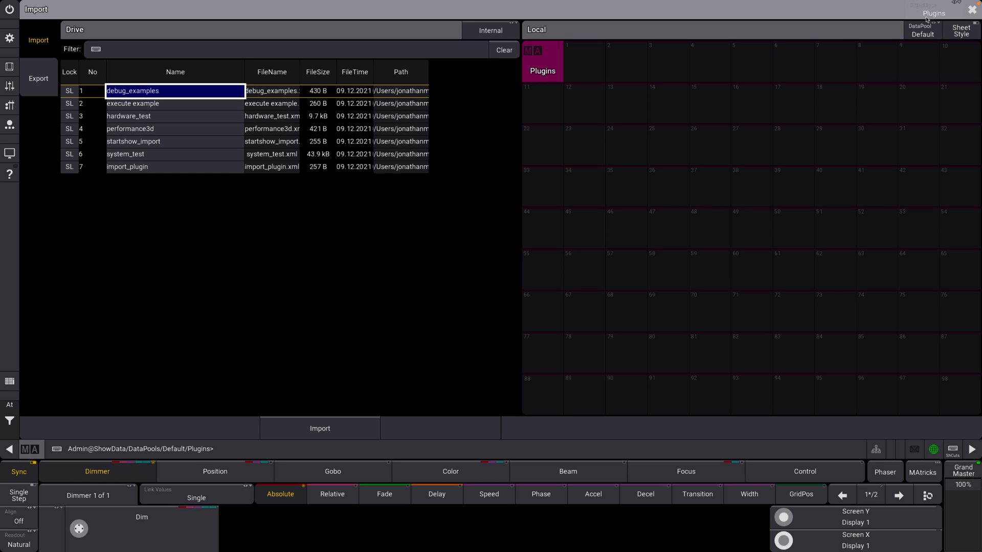
click(934, 13)
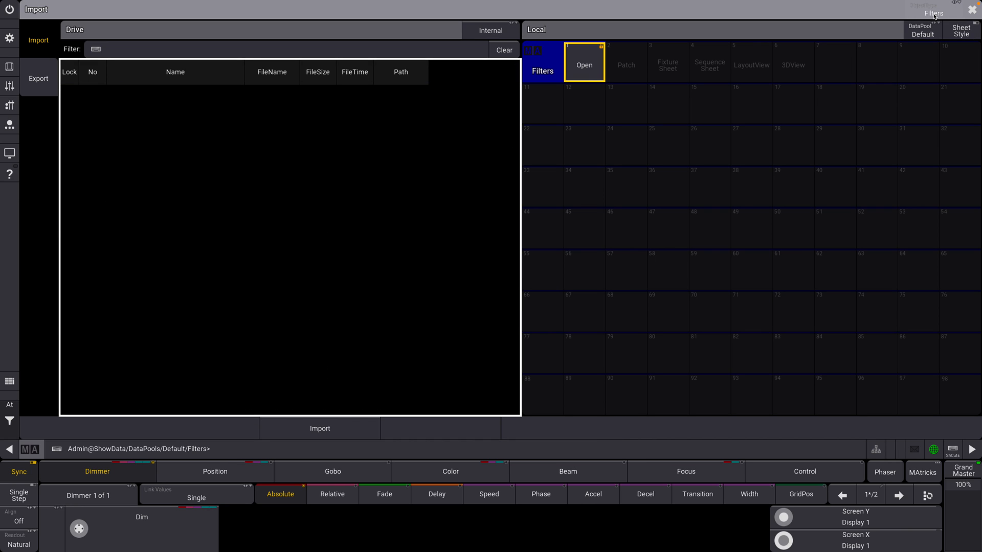
click(542, 63)
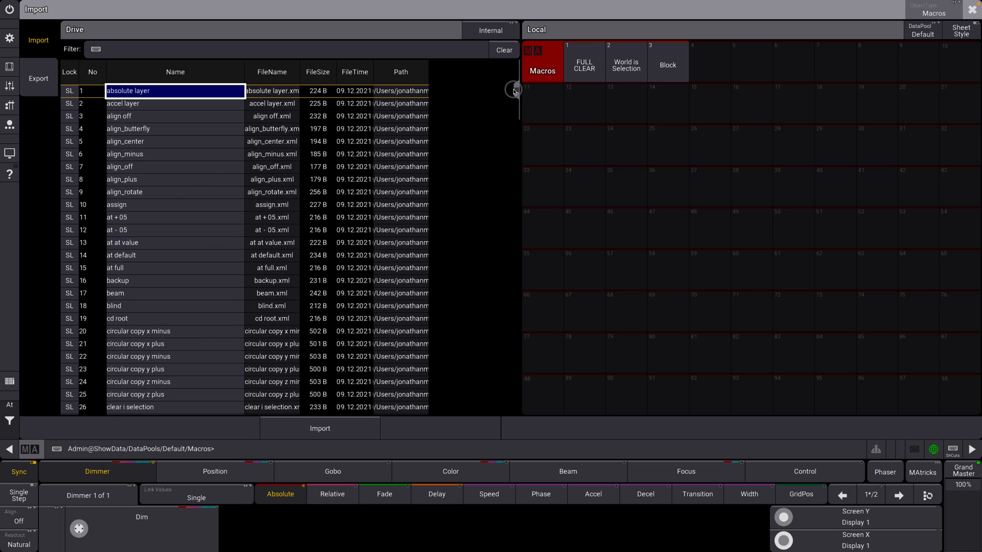
Import the FlyOut Phaser and Off Fade + Delay Layers macros from the drive library.
scroll(down, 3)
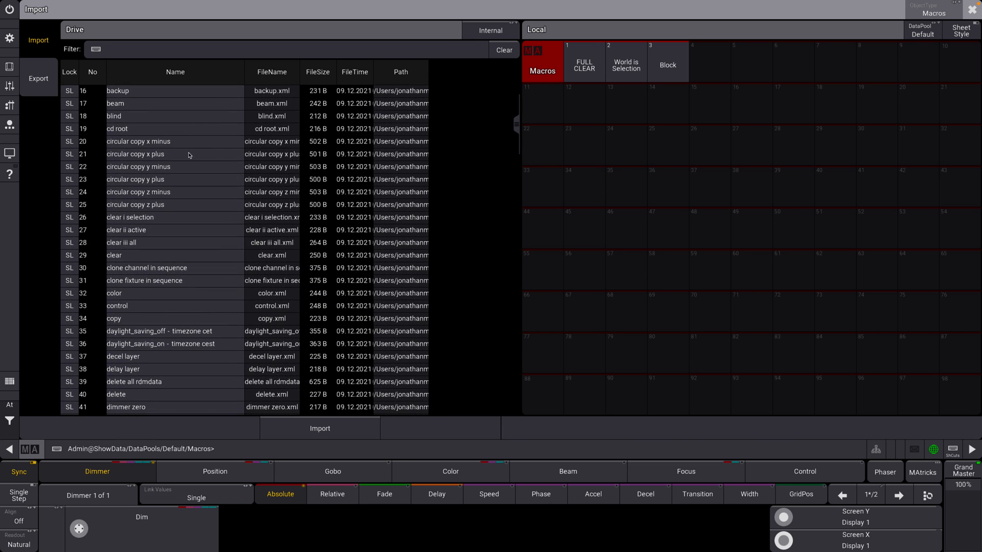
scroll(down, 3)
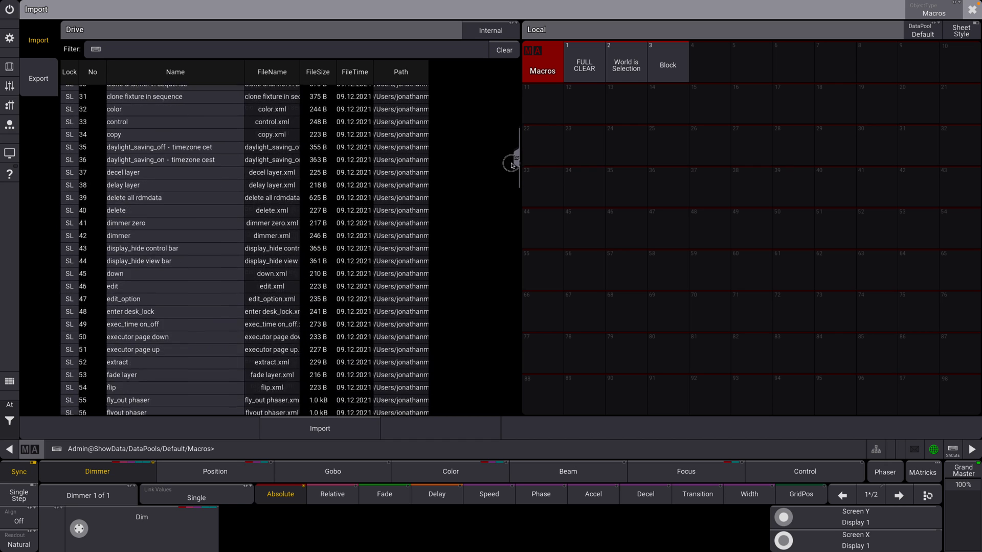
scroll(down, 3)
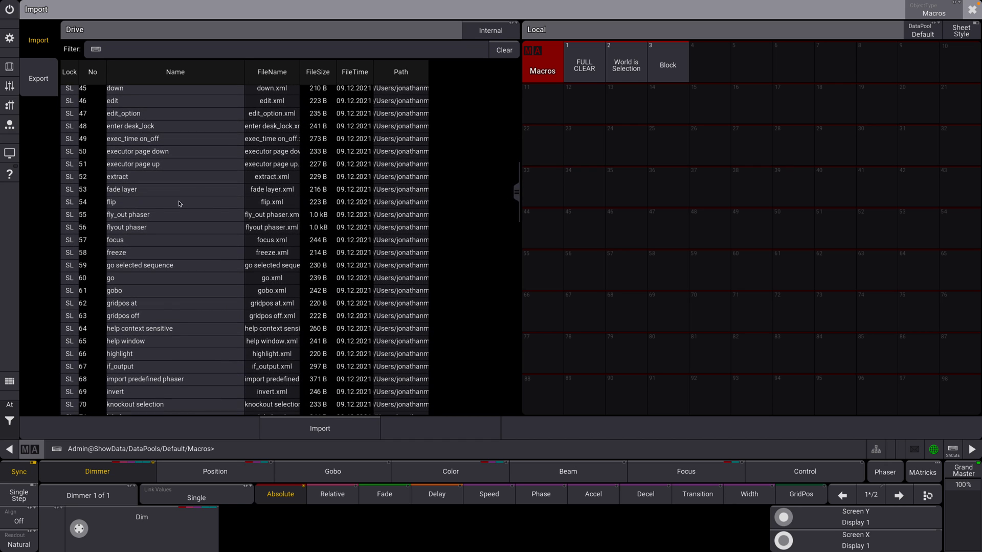
mouse_move(520, 216)
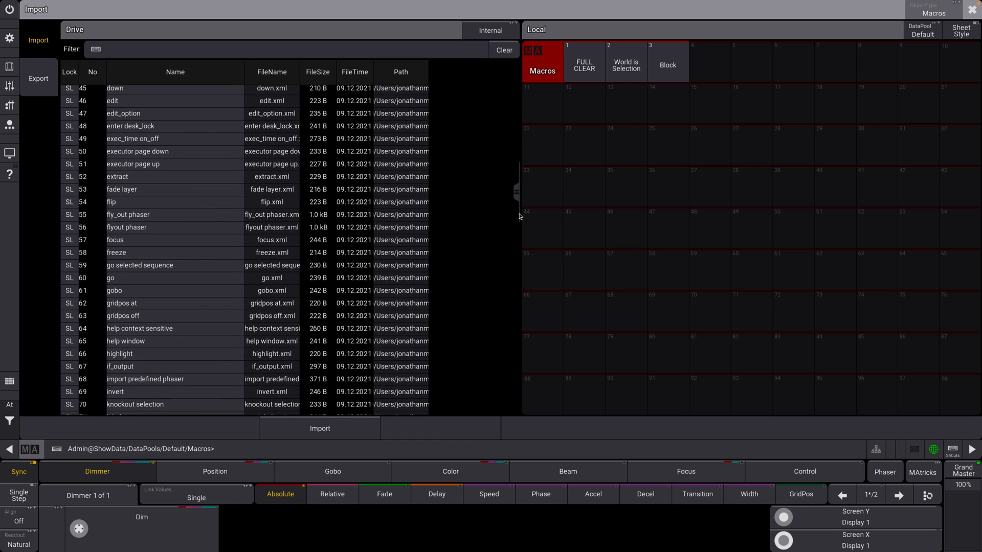
mouse_move(519, 204)
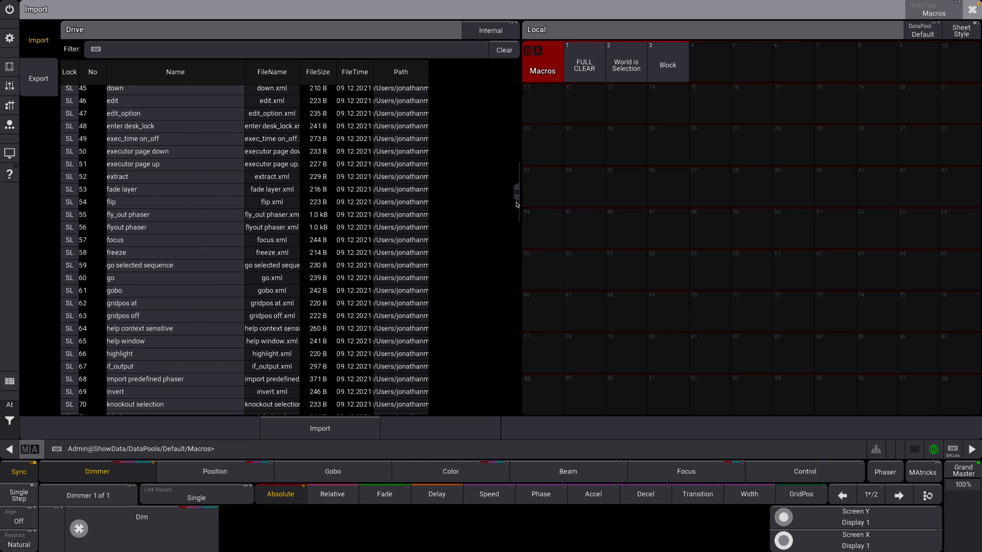
scroll(down, 3)
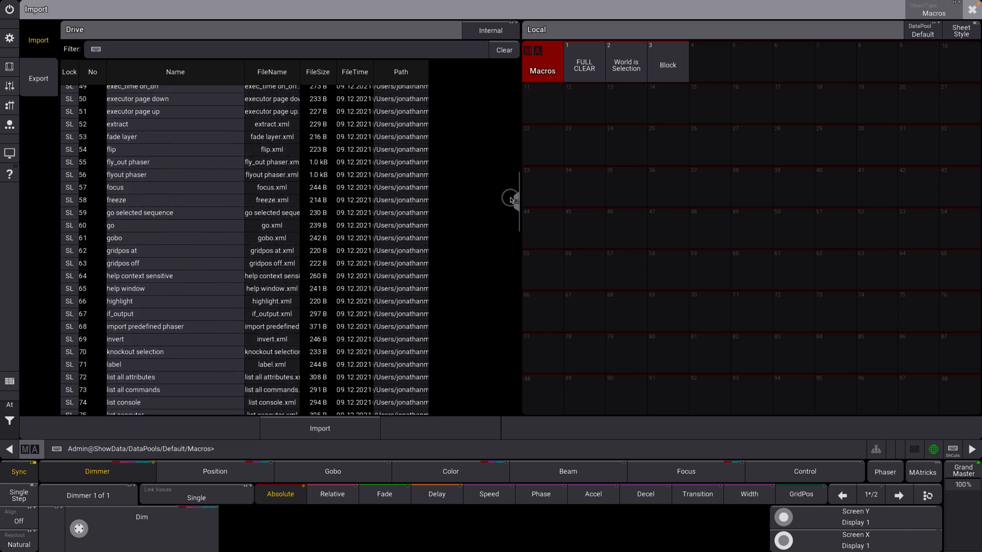
scroll(up, 3)
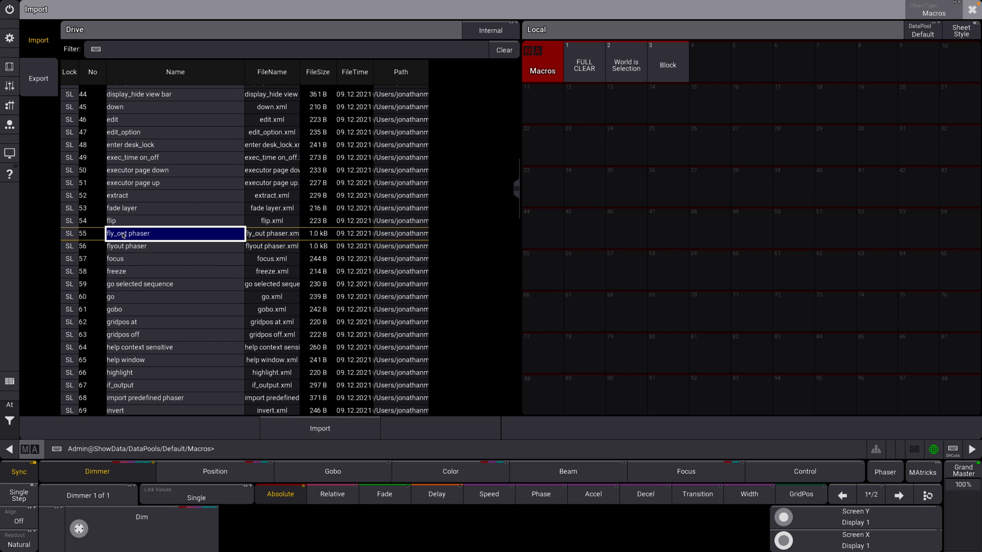
click(319, 428)
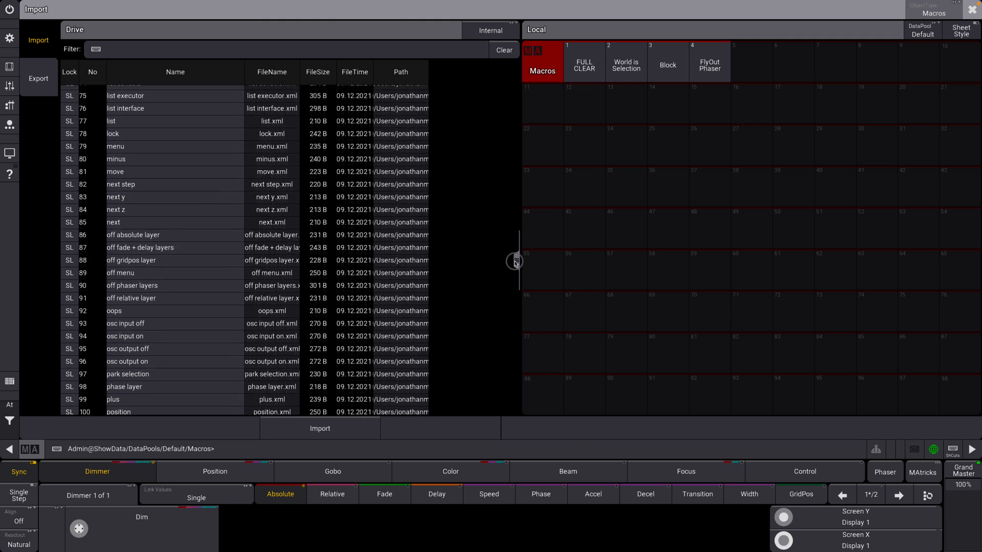
scroll(down, 3)
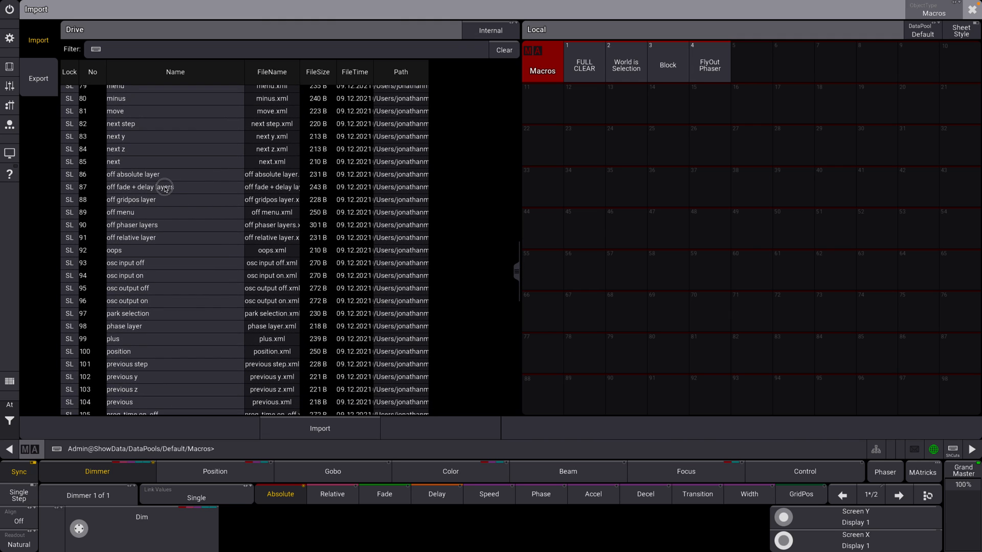
click(320, 428)
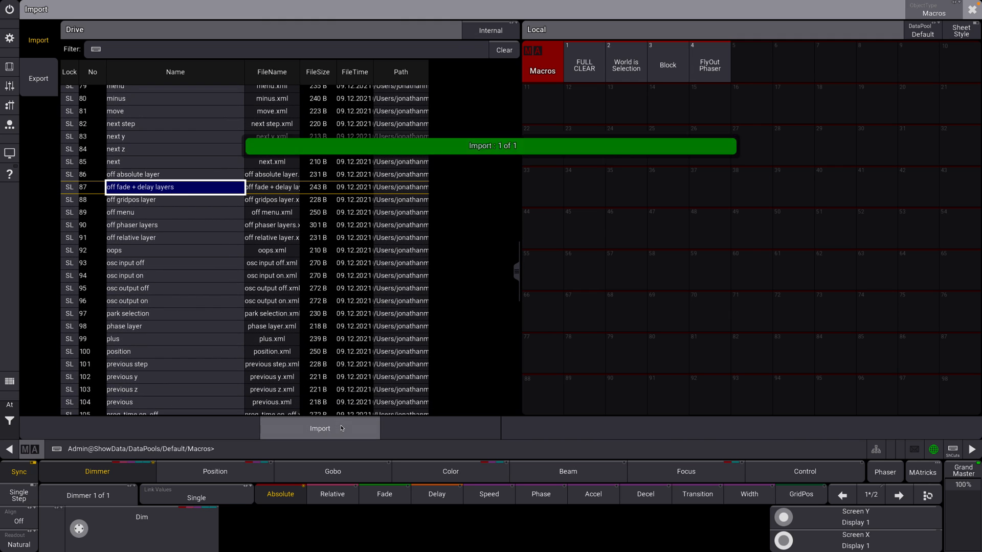
click(319, 428)
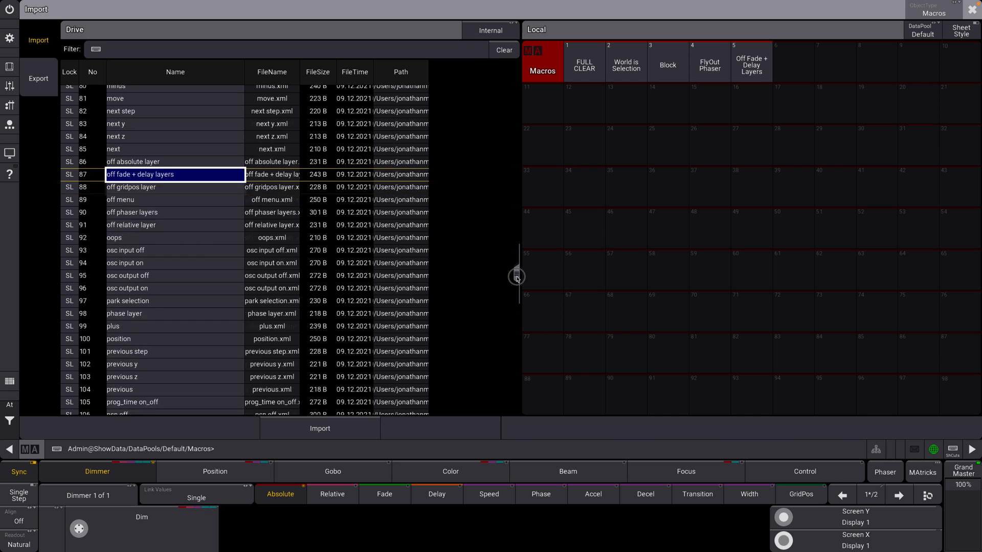
Import the Park Selection, Reset MAtricks and Unpark Selection macros.
scroll(down, 3)
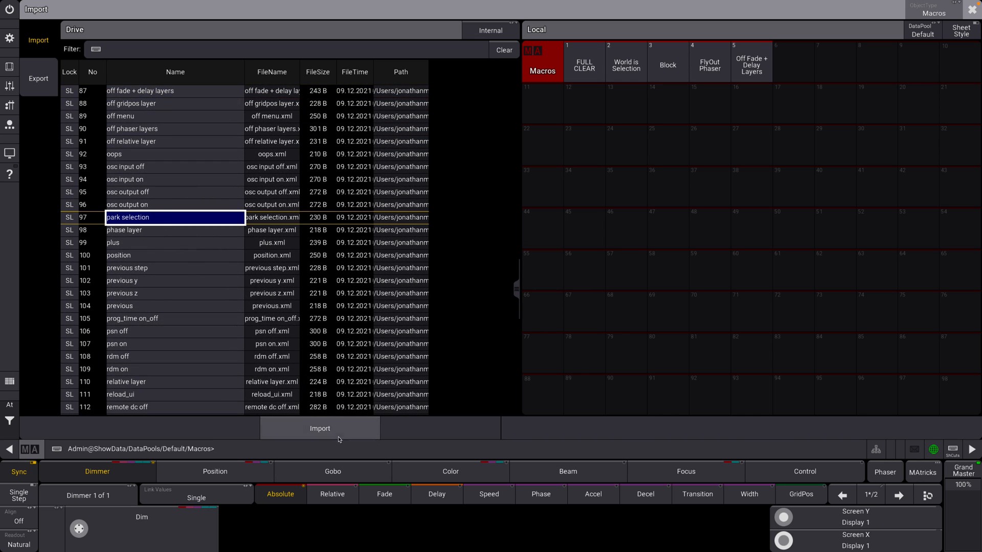
click(320, 429)
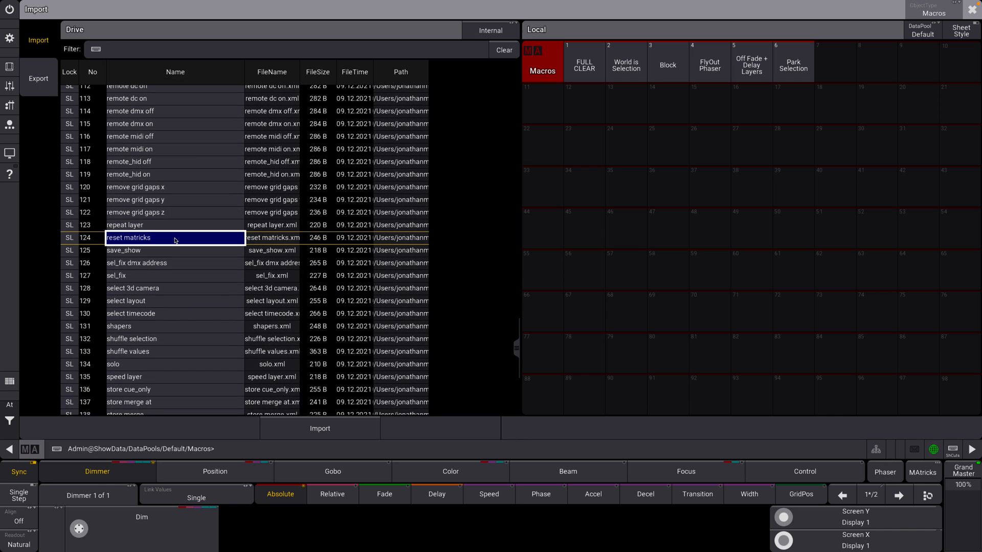
mouse_move(245, 256)
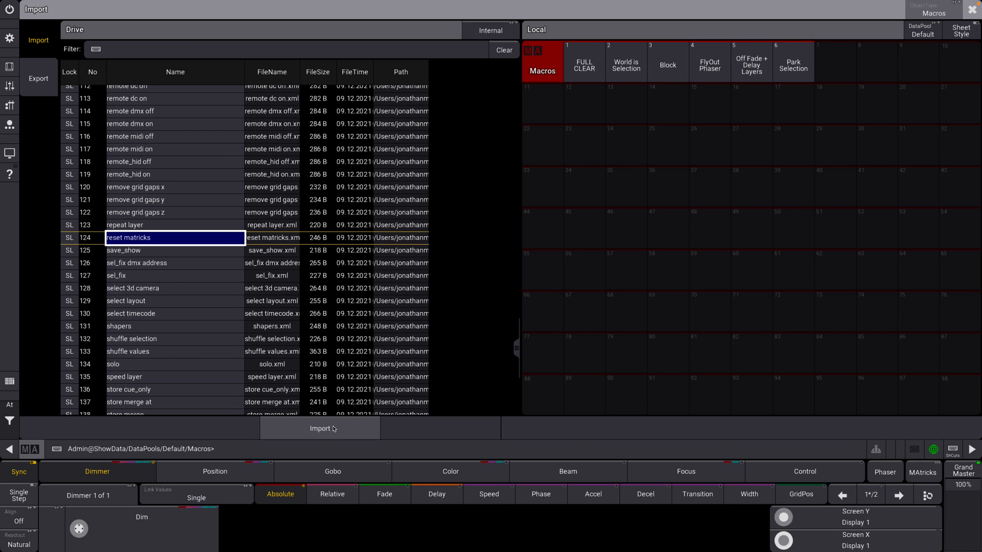
click(320, 429)
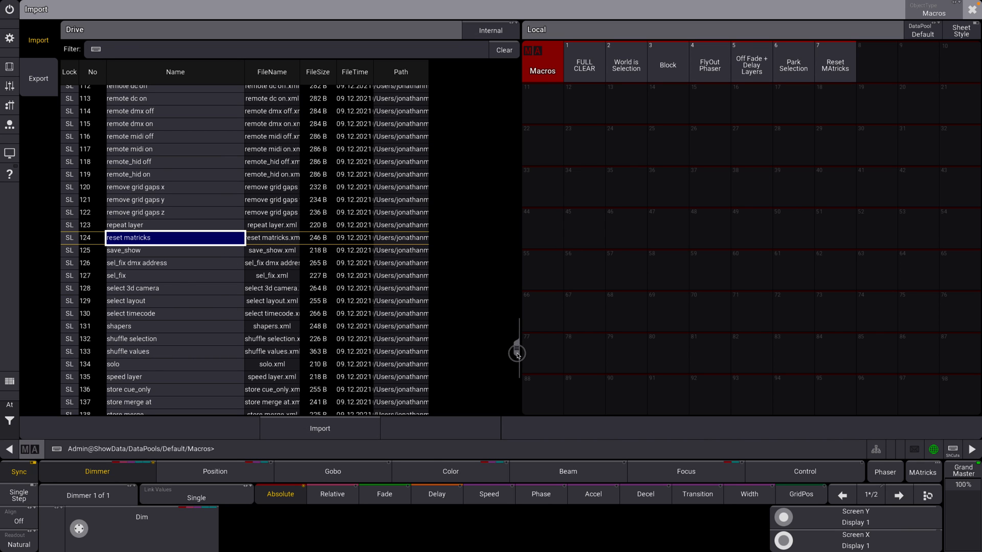
scroll(down, 3)
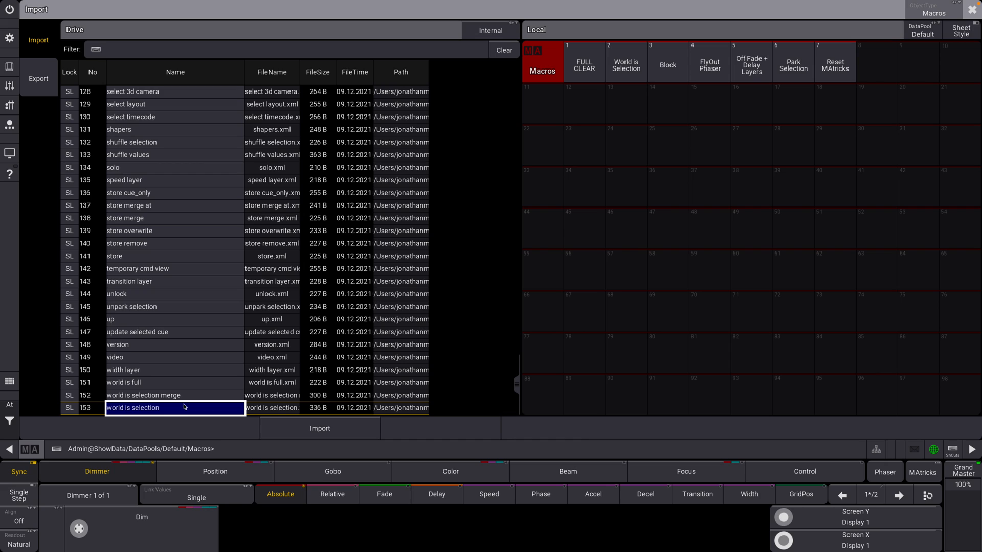
mouse_move(201, 340)
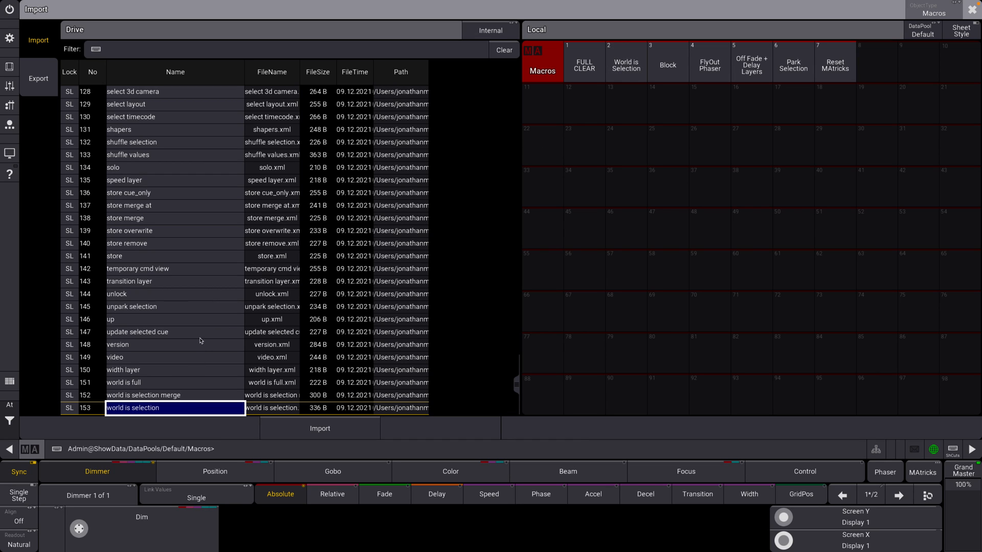
mouse_move(210, 365)
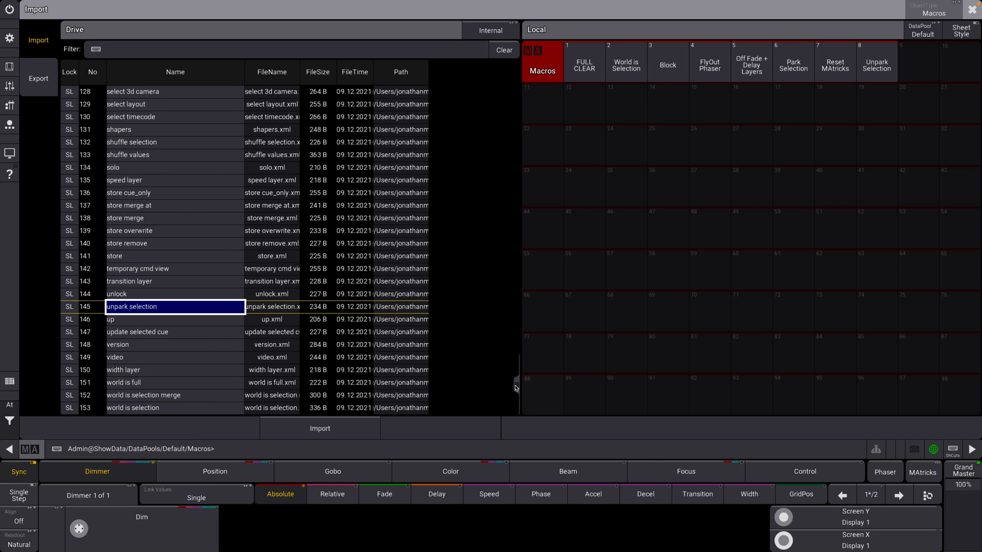
scroll(up, 3)
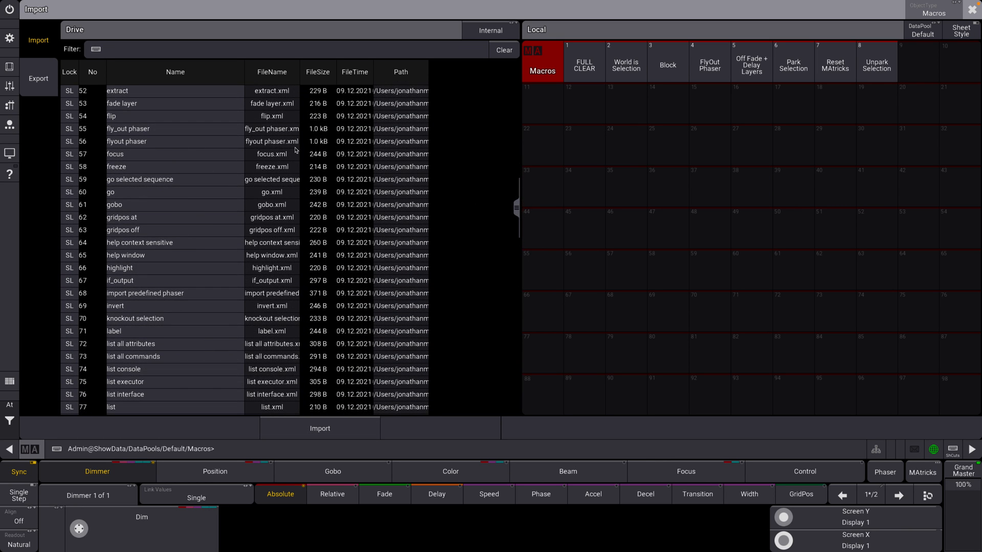
scroll(up, 3)
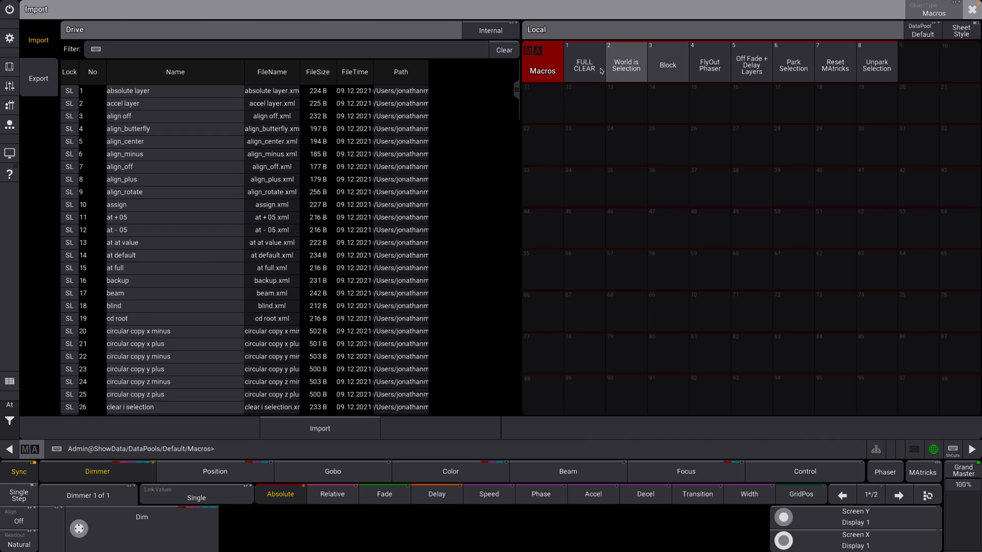
mouse_move(191, 154)
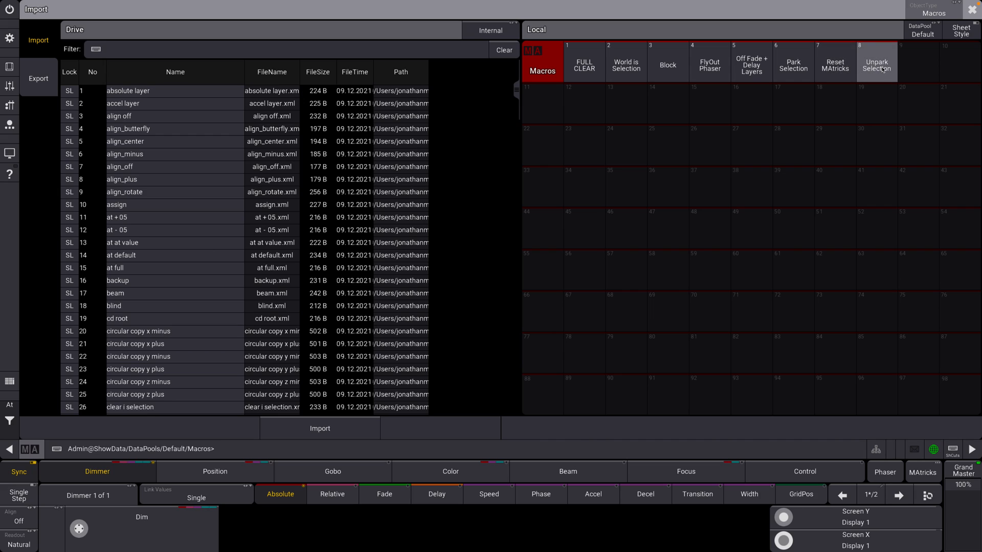
mouse_move(825, 83)
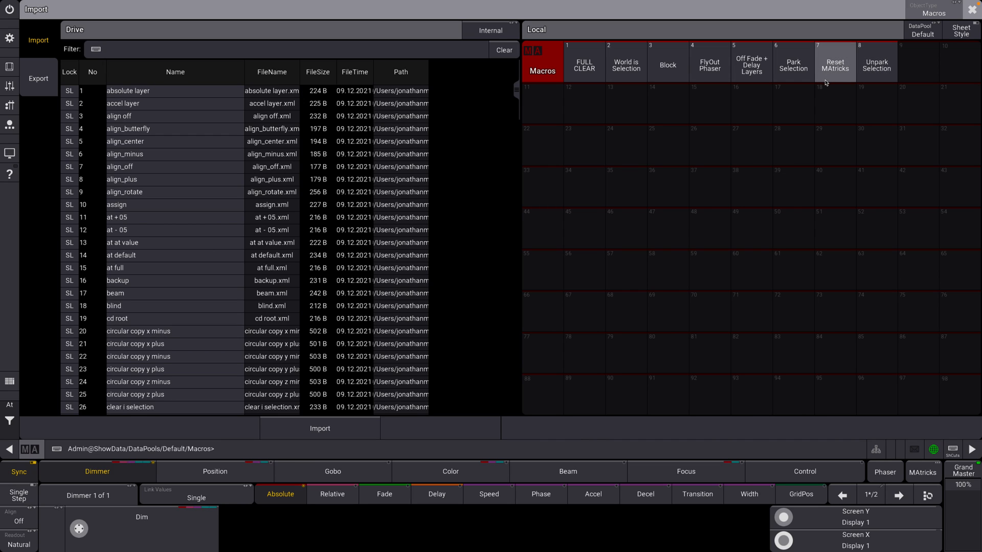